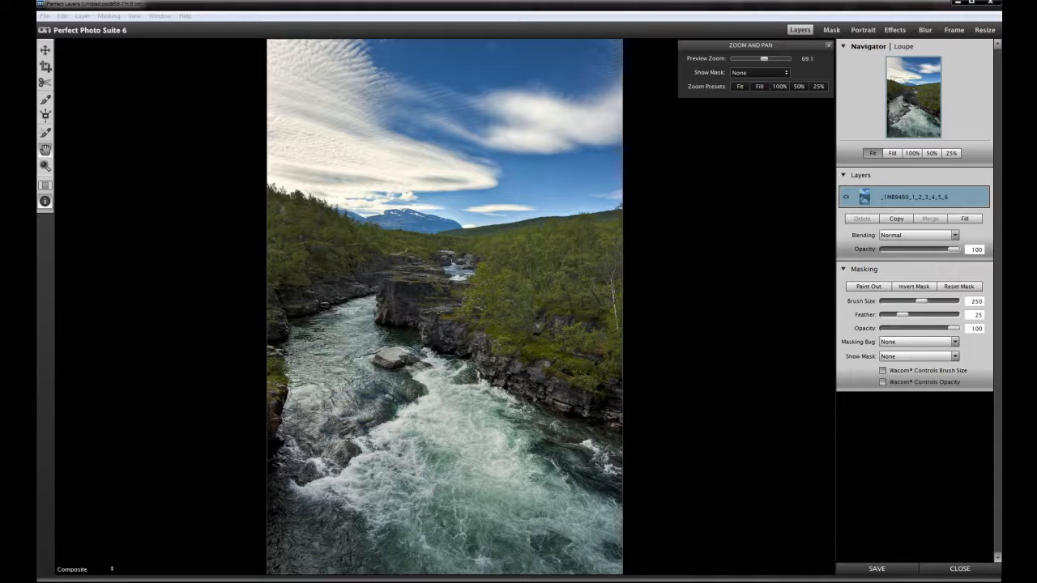
mouse_move(763, 361)
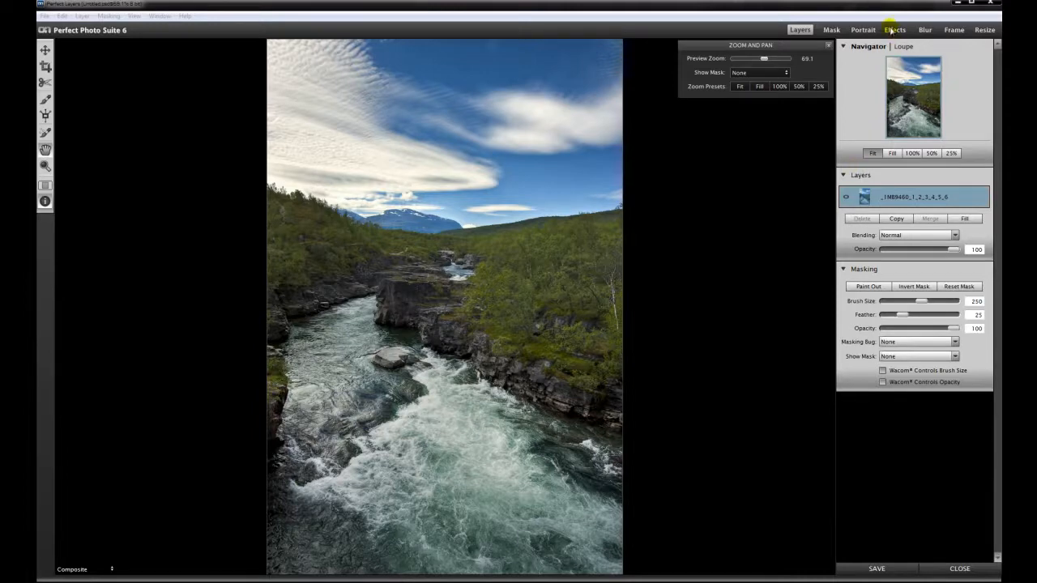
Switch to Effects, show Presets and enter the personal preset folder holding b&w for contrast.
click(894, 29)
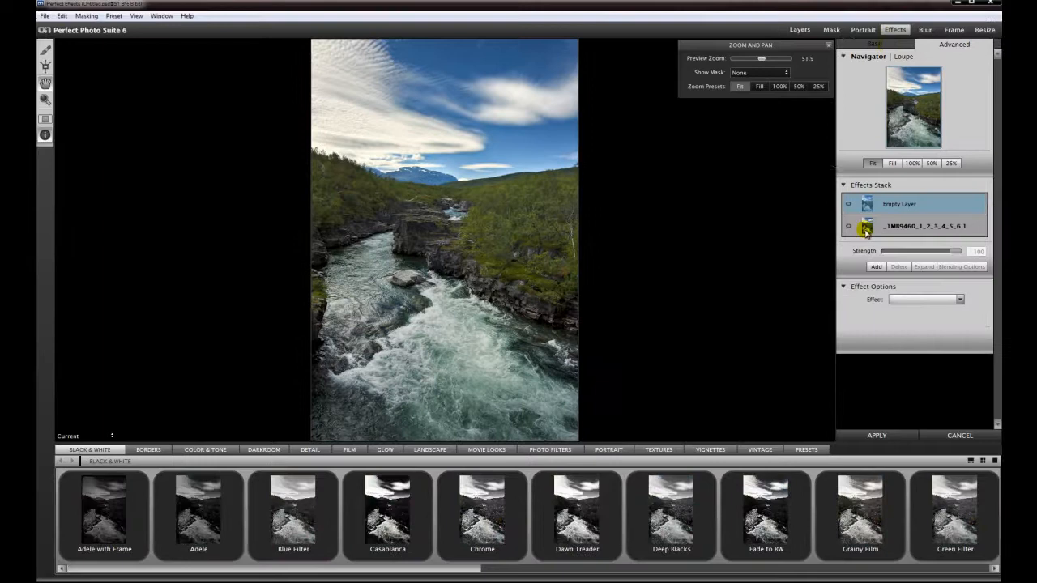
click(805, 450)
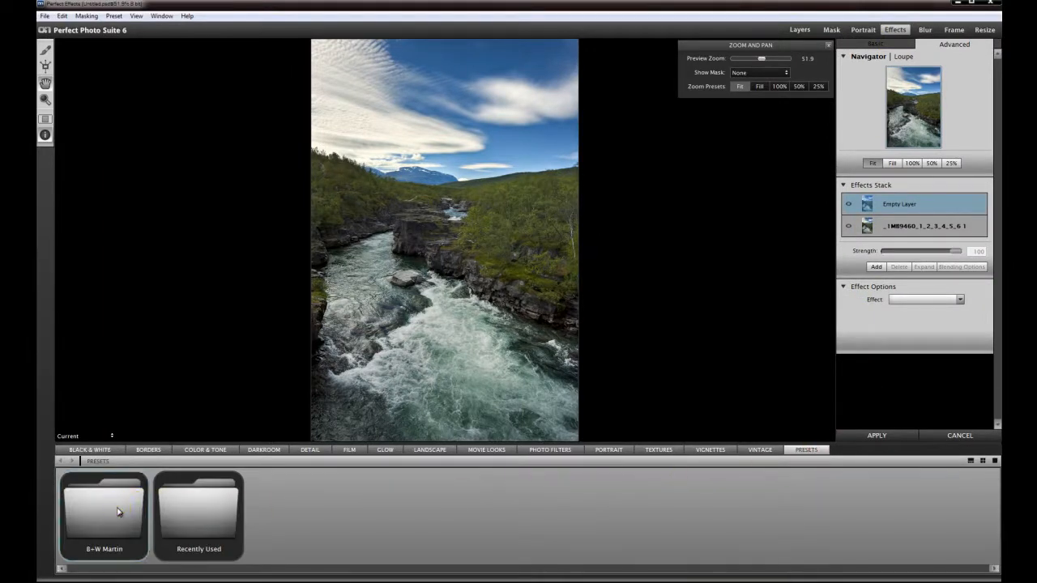
double_click(104, 515)
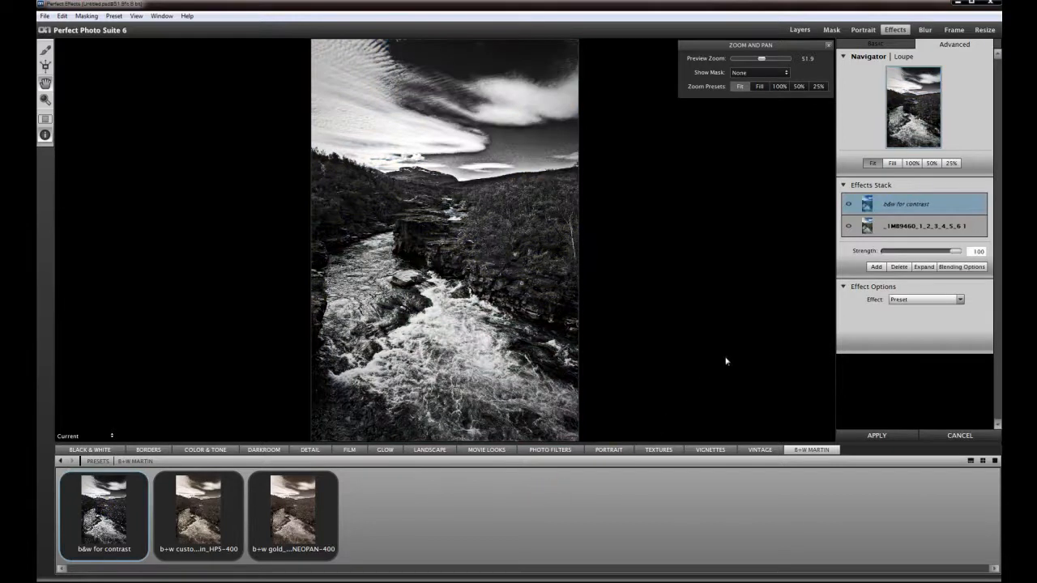
mouse_move(749, 347)
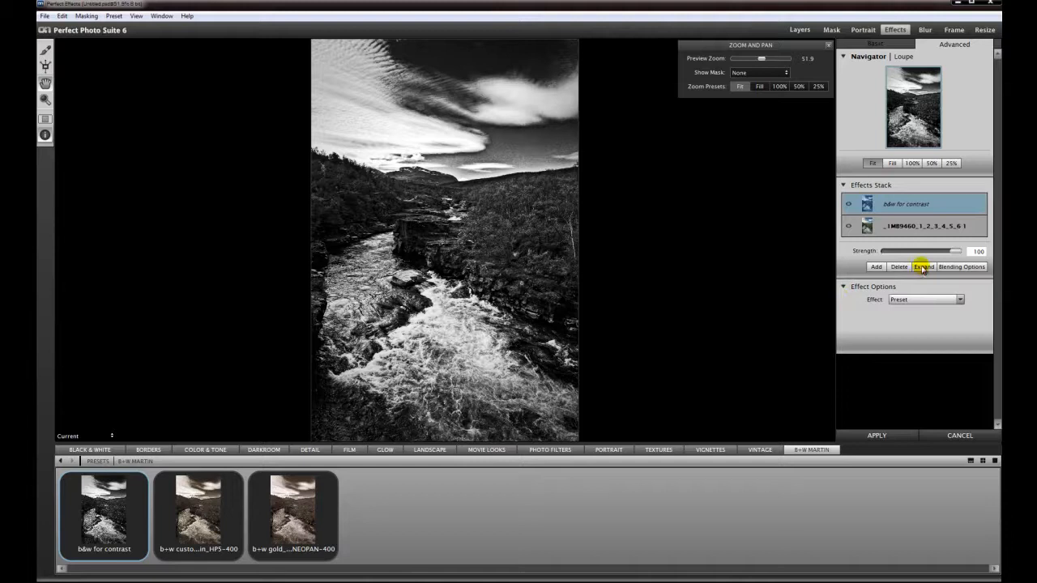
Apply the preset back to Layers as a new layer above the original, toggling it to check.
click(923, 266)
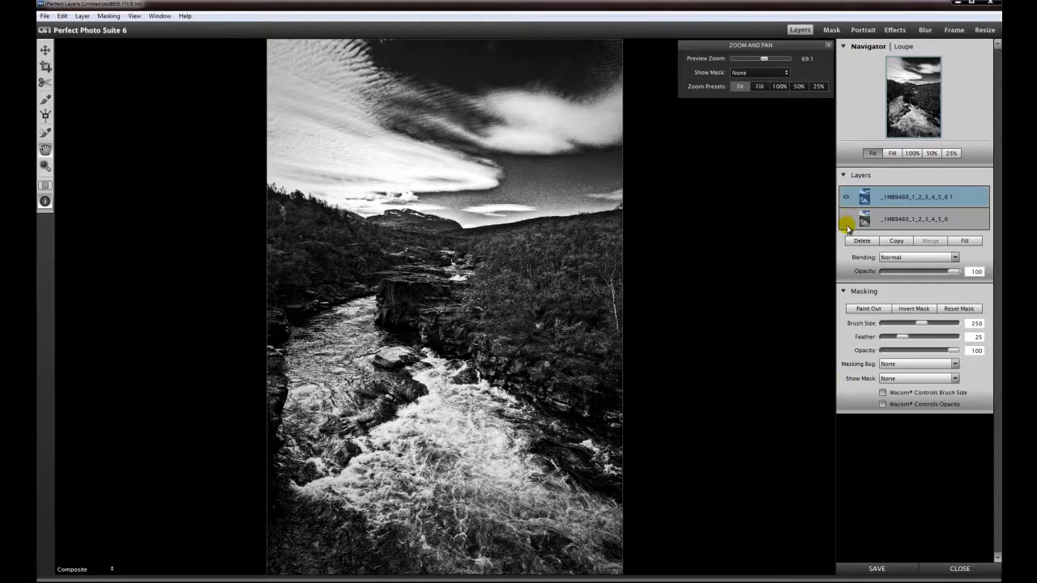
click(846, 219)
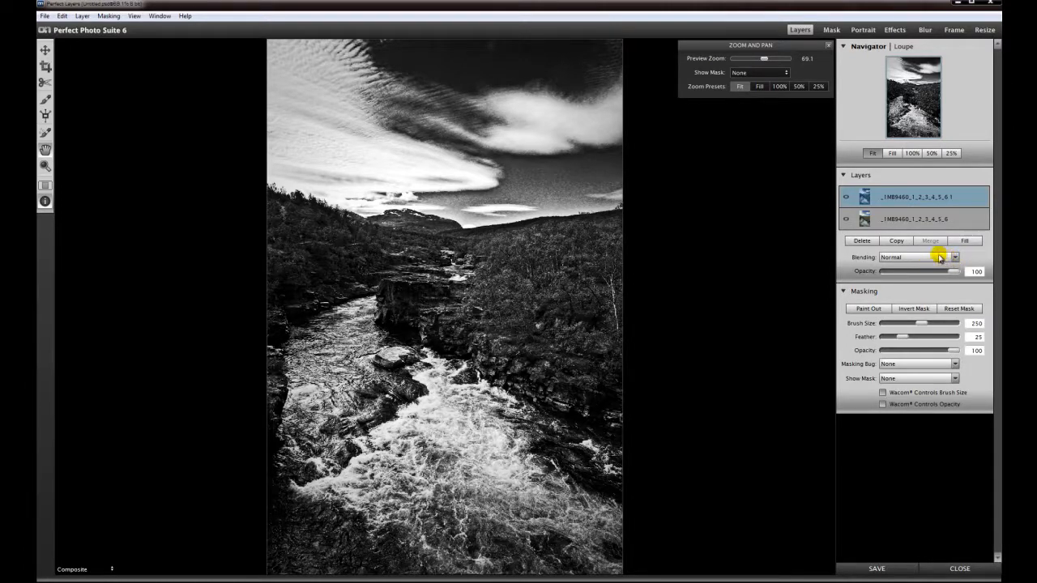
click(846, 196)
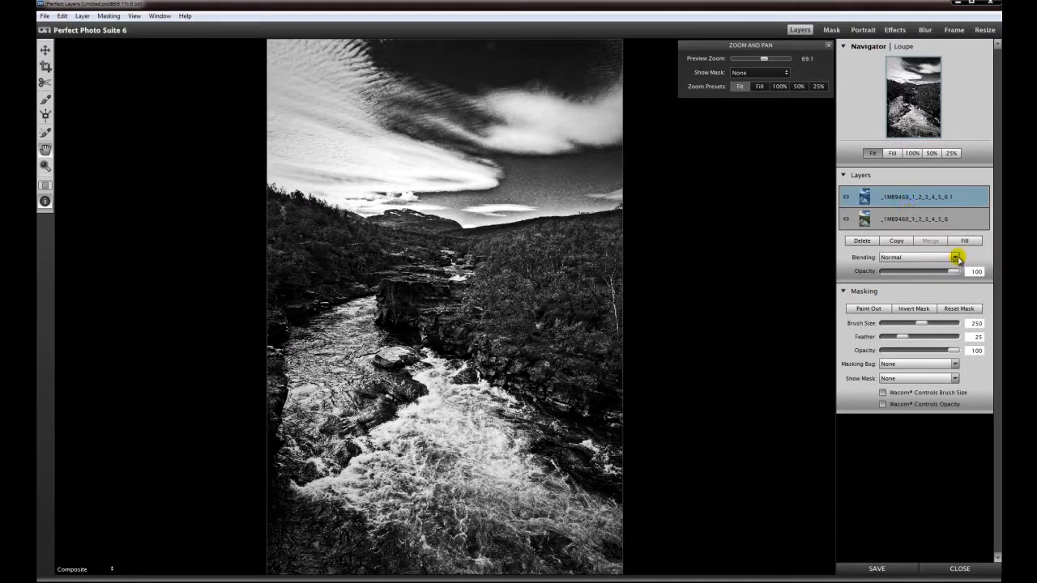
Blend the top black-and-white layer in Soft Light and settle its opacity at about 32.
click(956, 256)
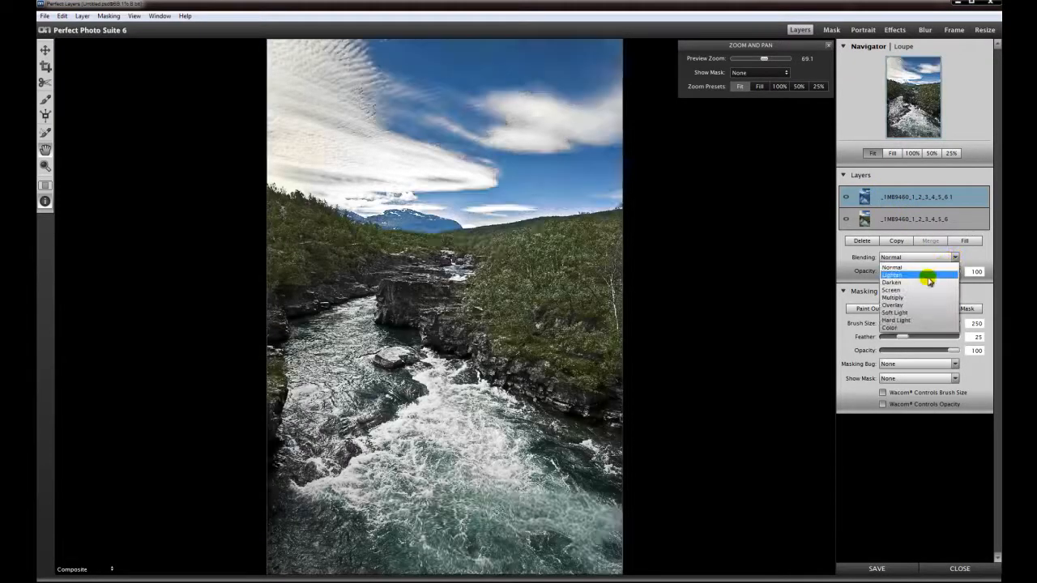
mouse_move(901, 312)
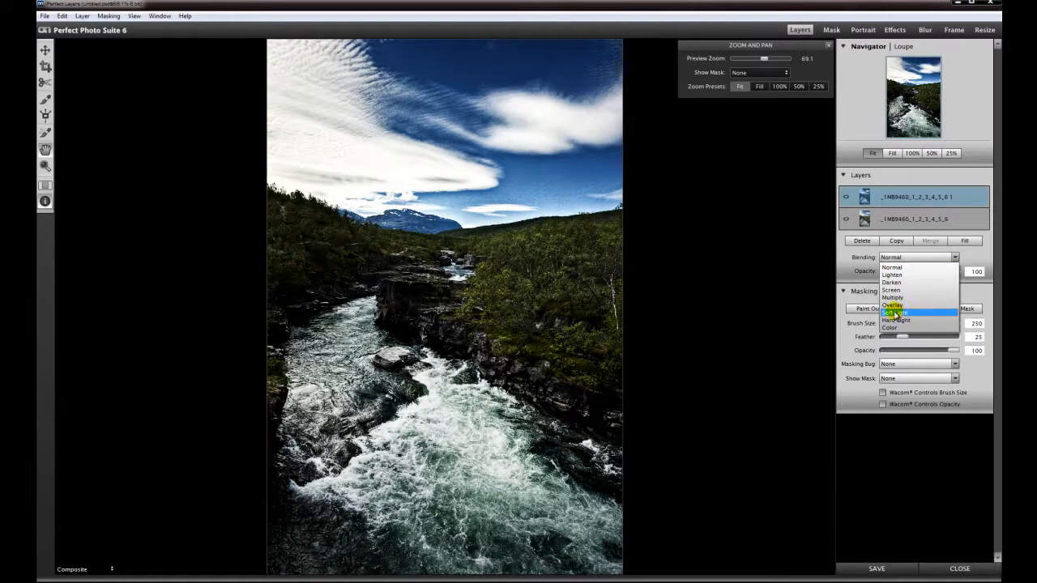
click(894, 312)
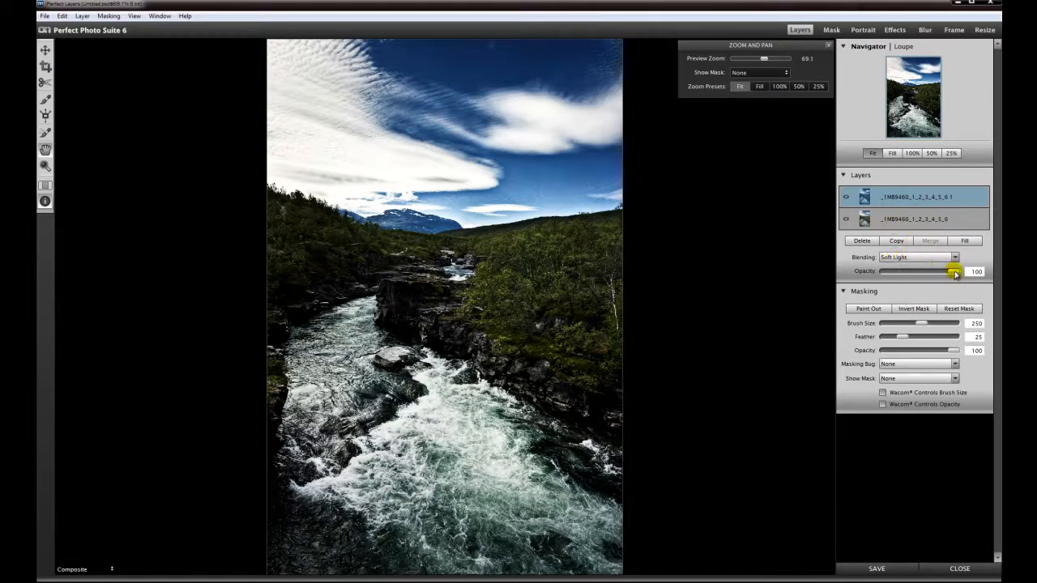
drag(940, 272, 887, 272)
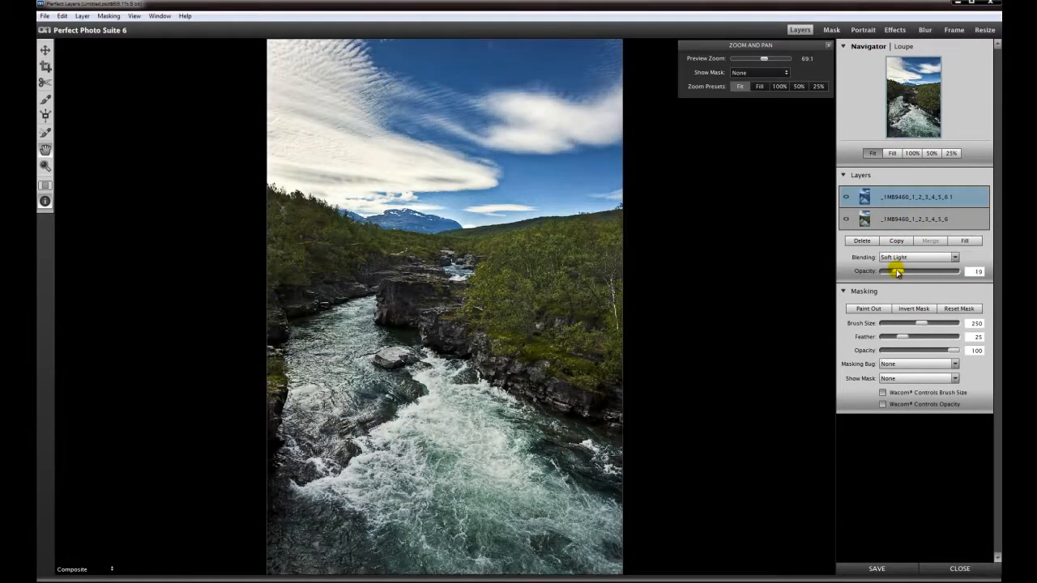
drag(899, 272, 894, 272)
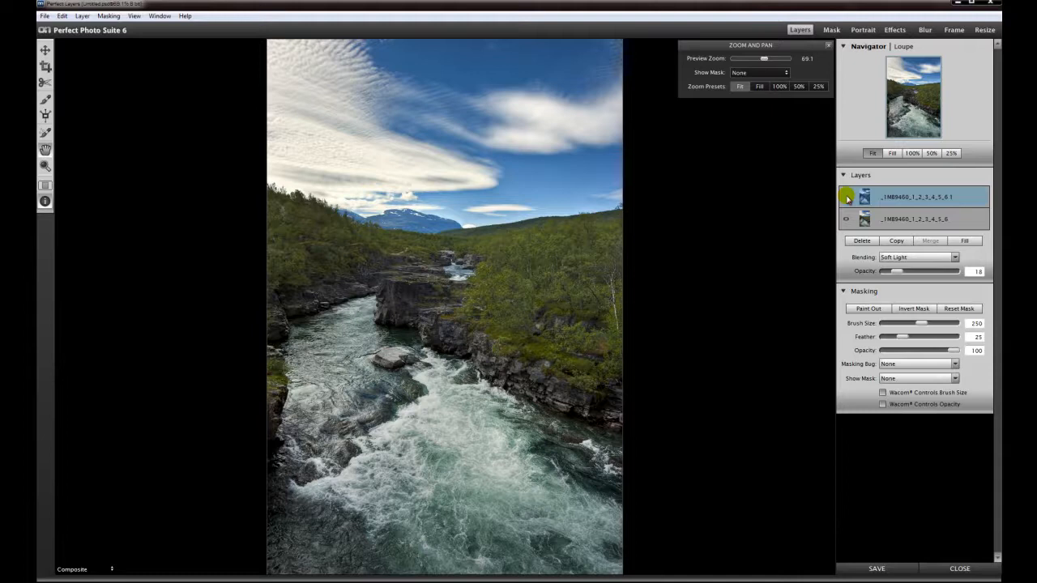
click(846, 198)
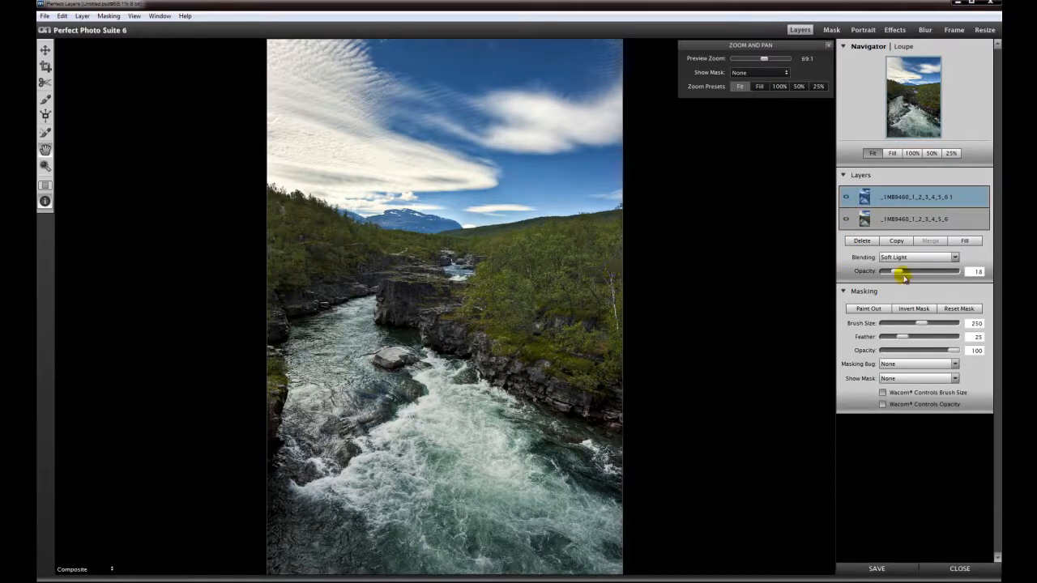
drag(904, 272, 907, 272)
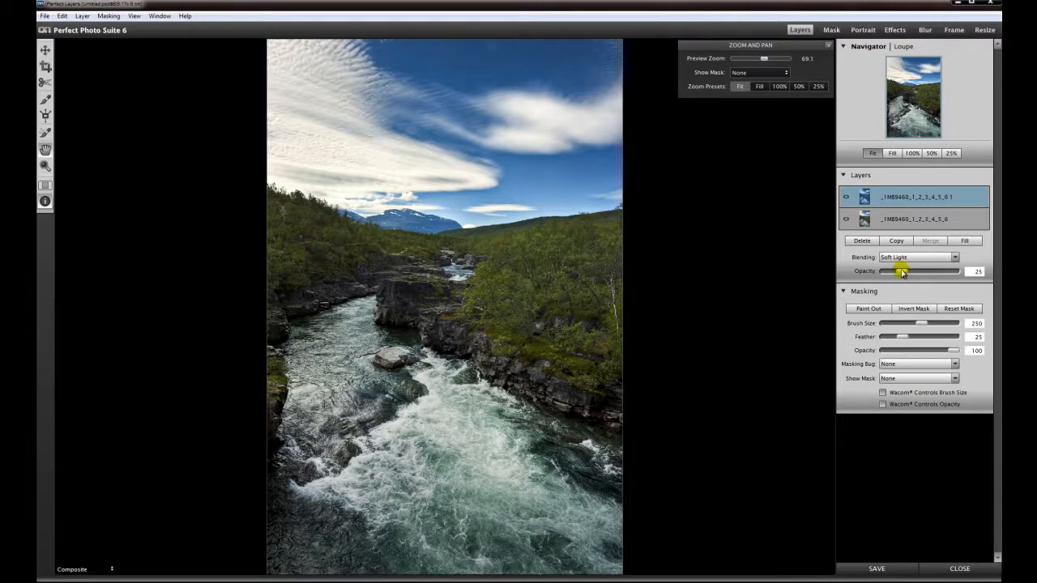
drag(901, 272, 907, 272)
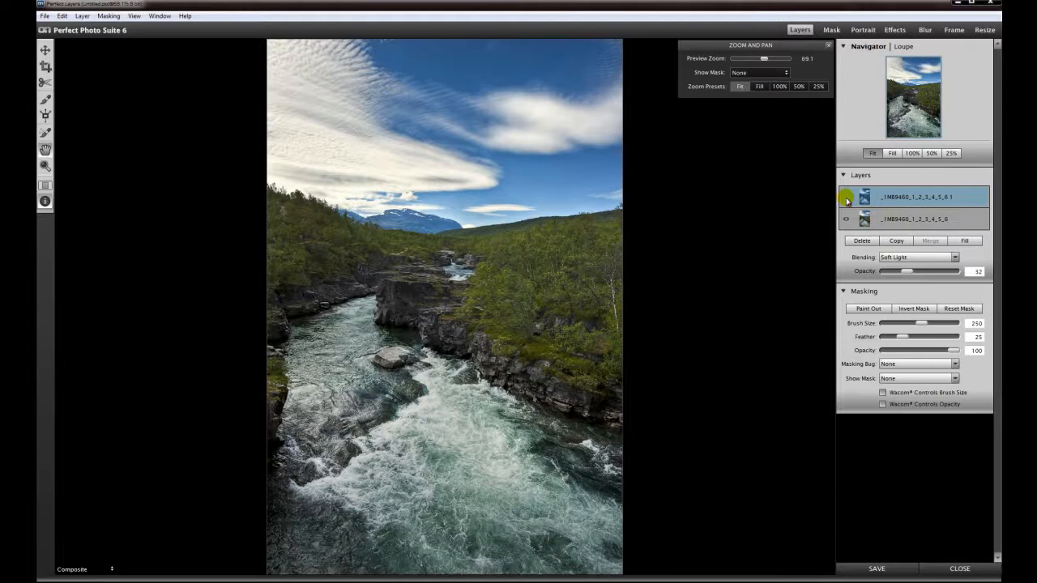
click(845, 201)
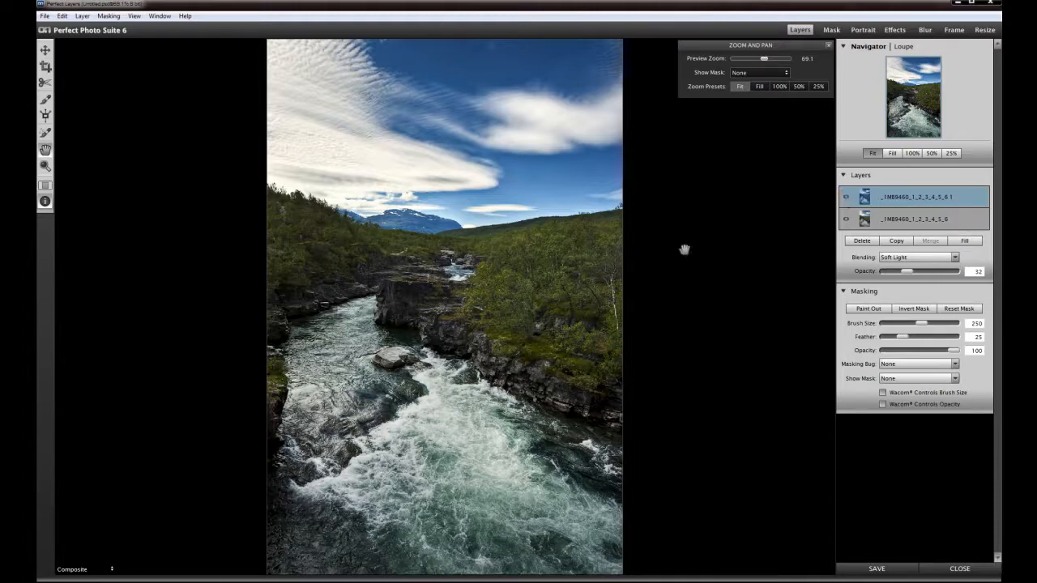
Return the top layer to full opacity and blend it with Screen.
click(845, 198)
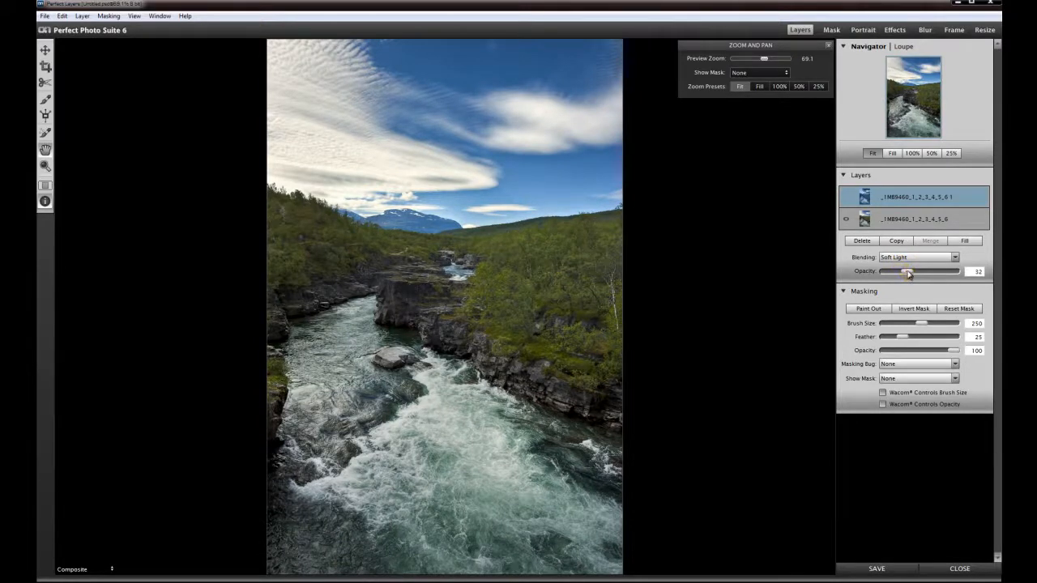
drag(907, 272, 959, 272)
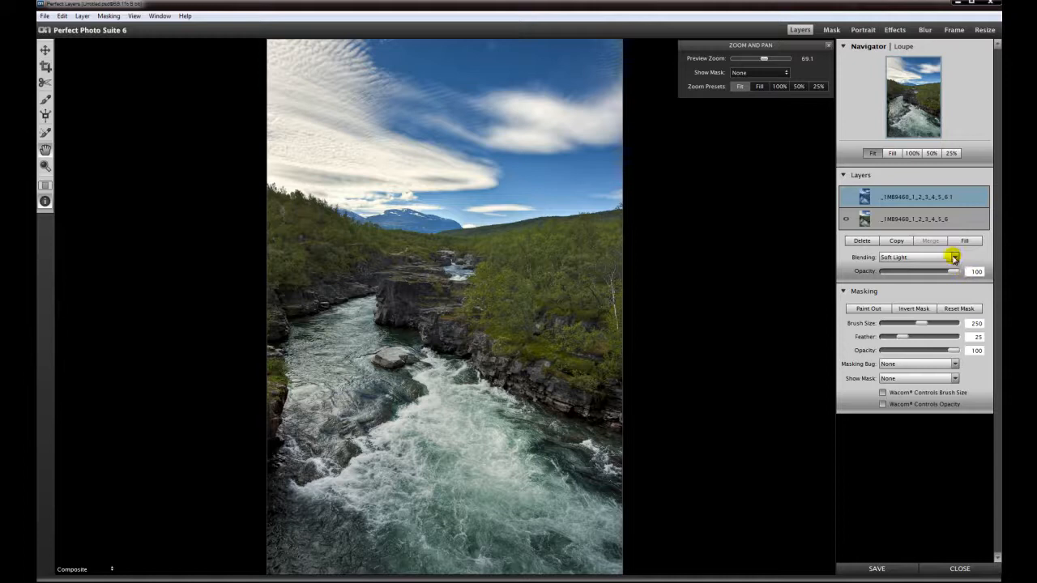
click(954, 256)
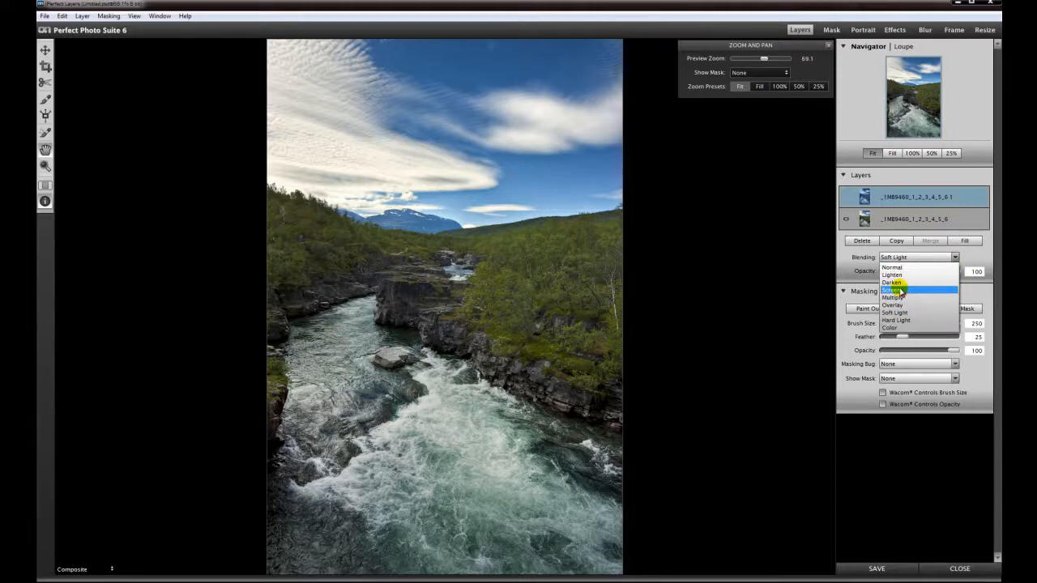
click(894, 288)
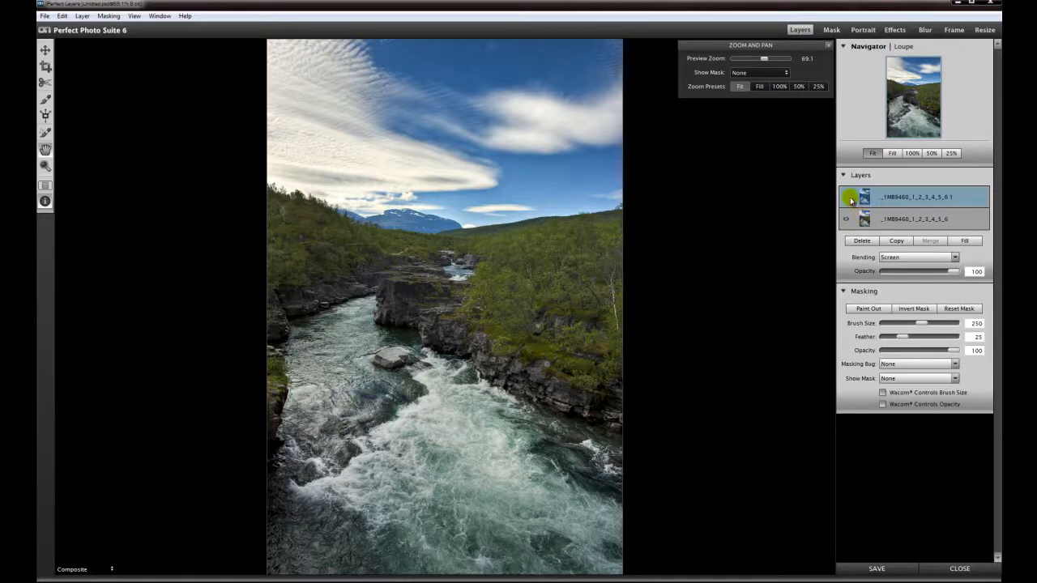
Toggle the Screen layer's visibility to compare its brightening against the colour base.
click(846, 197)
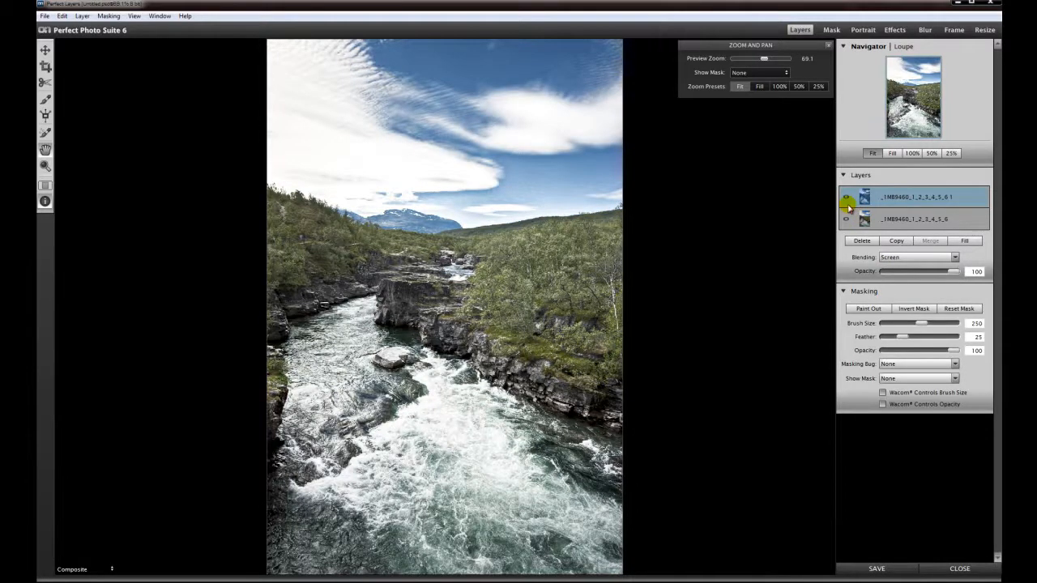
click(845, 198)
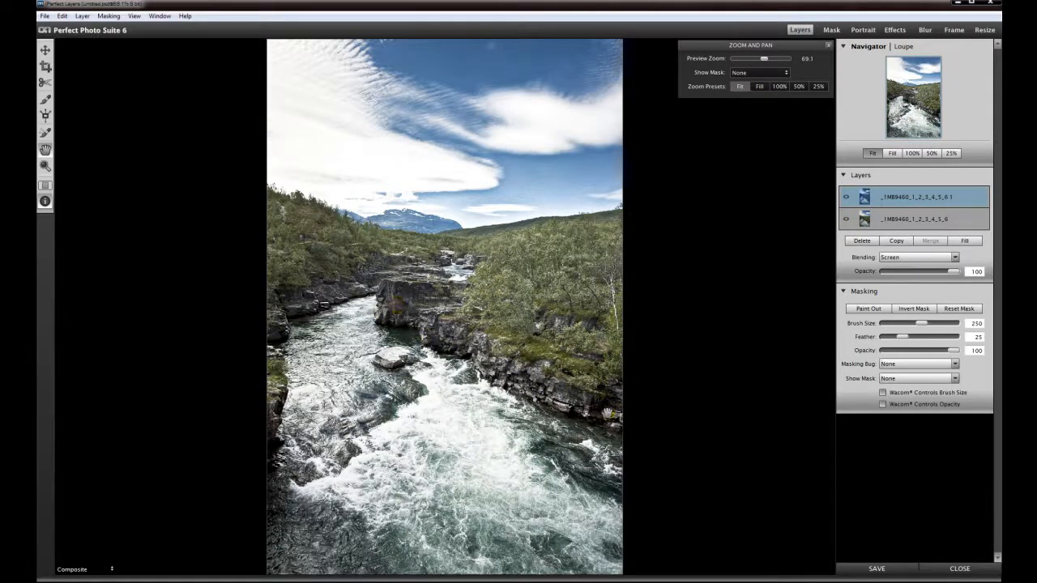
click(846, 198)
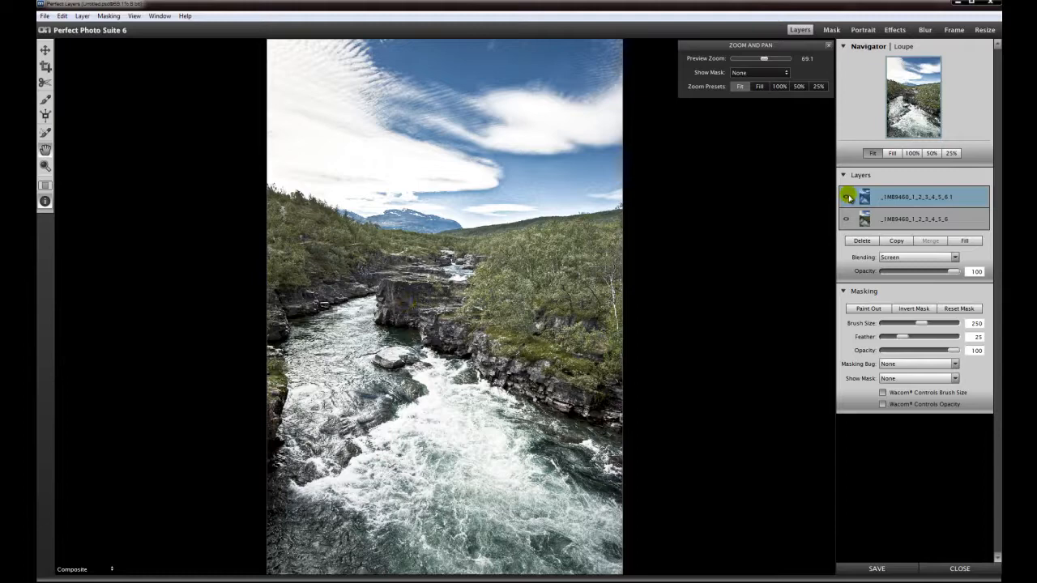
click(845, 197)
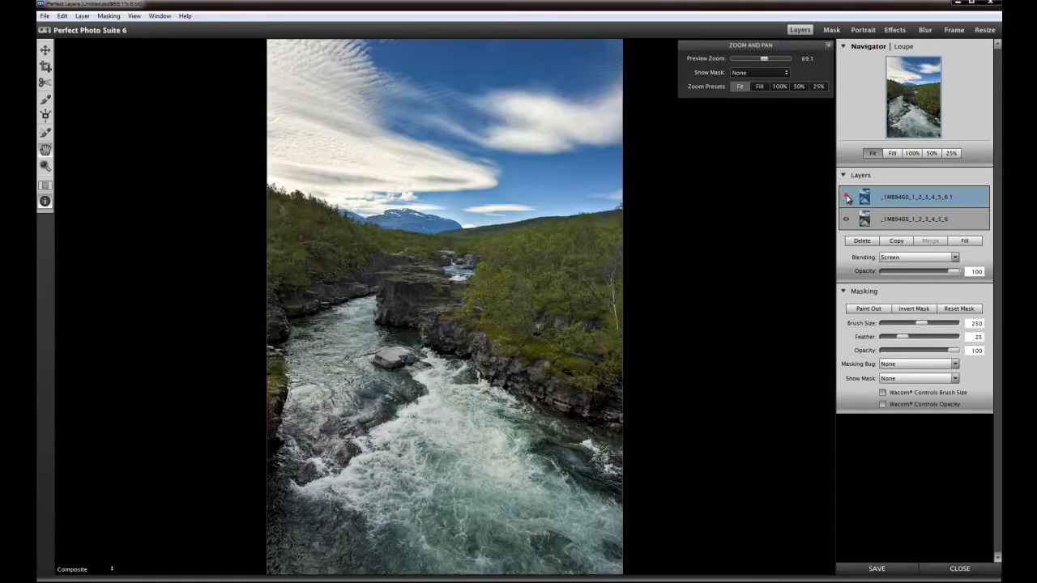
Duplicate the black-and-white layer into a third layer and select the middle one.
click(954, 258)
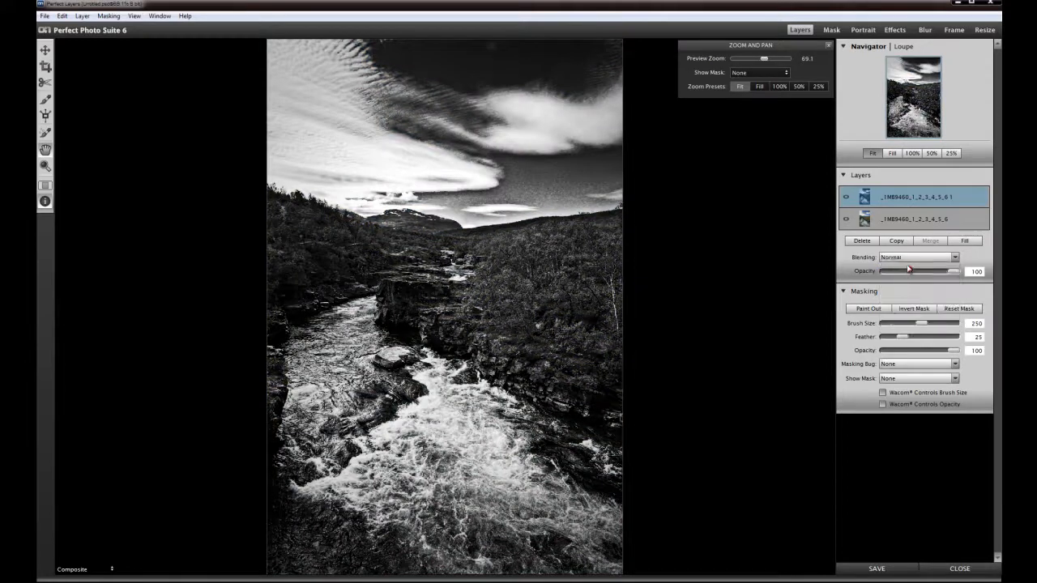
click(896, 240)
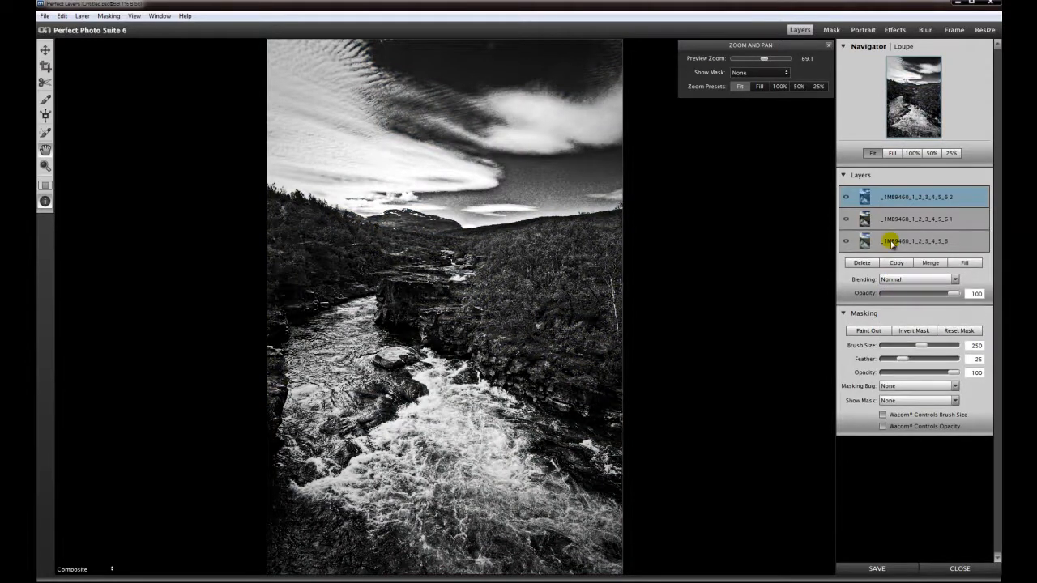
click(915, 218)
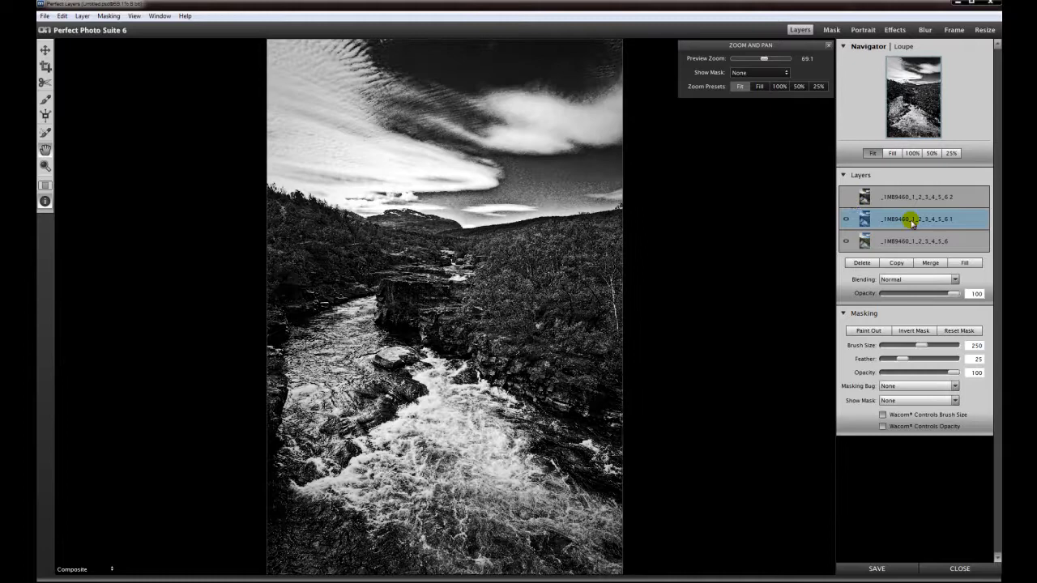
Blend the middle layer as Soft Light at roughly 32 opacity.
click(954, 278)
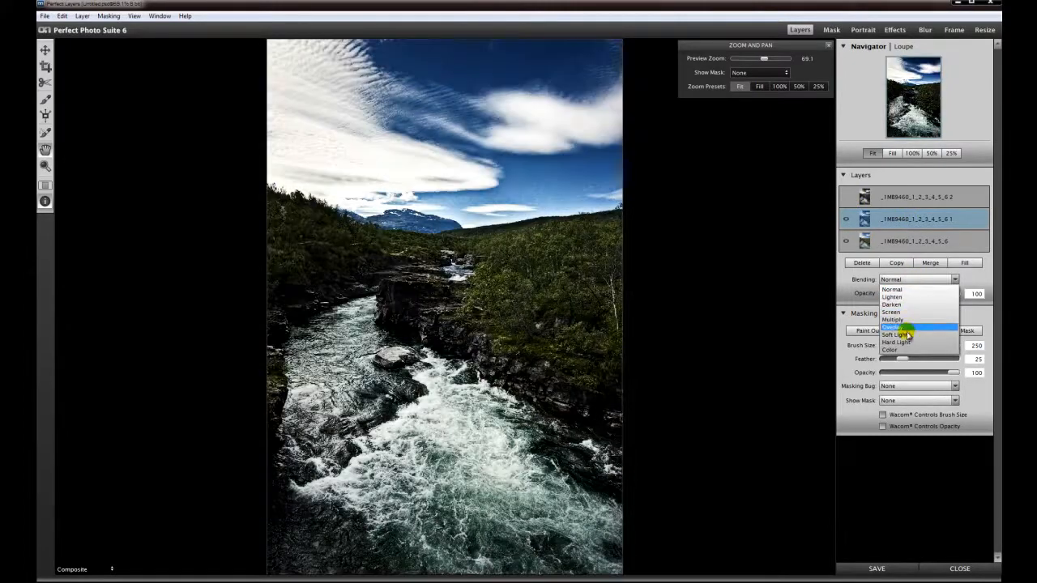
click(897, 334)
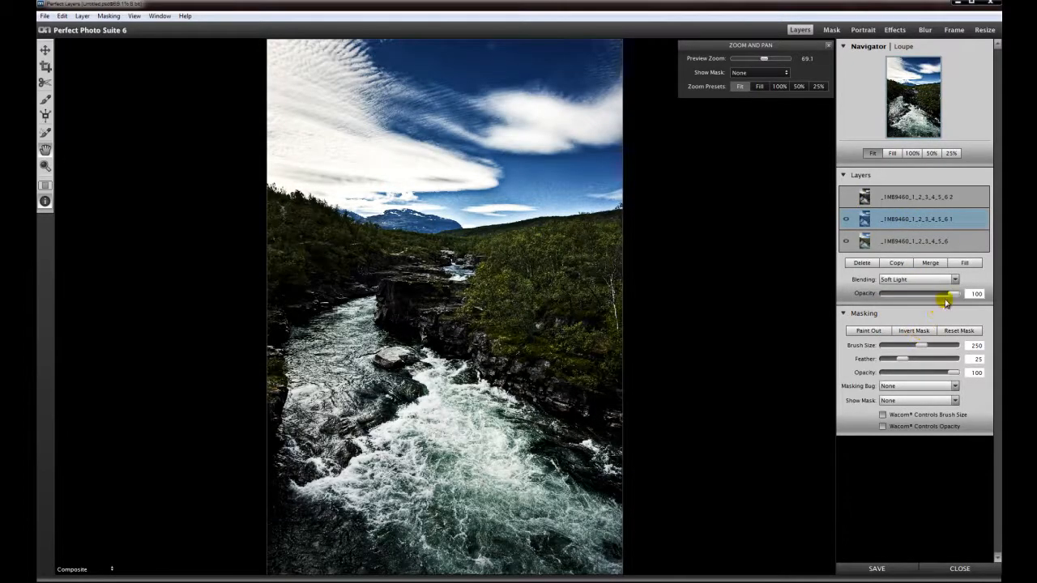
drag(954, 293, 920, 293)
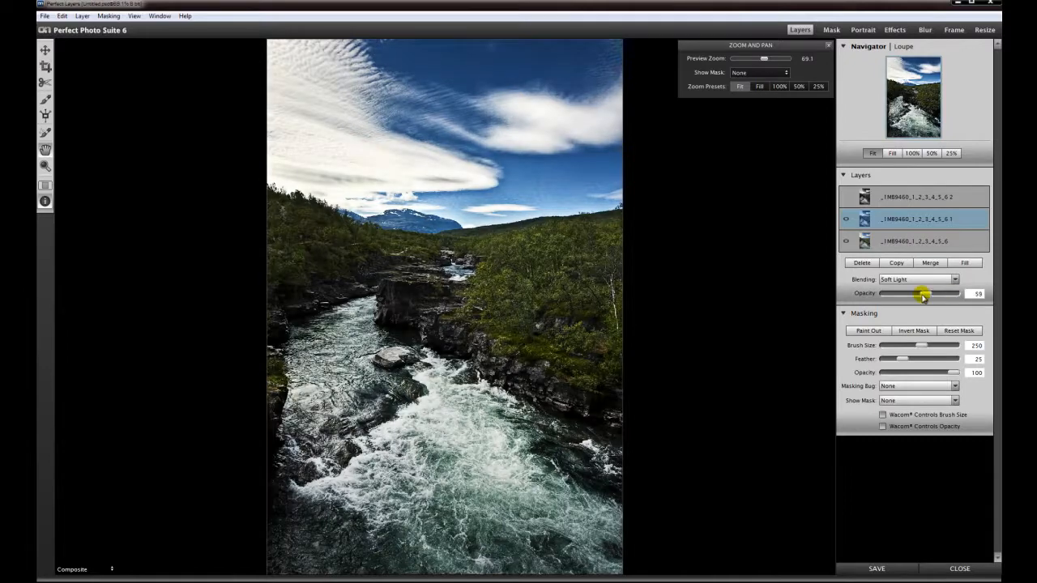
drag(923, 293, 904, 293)
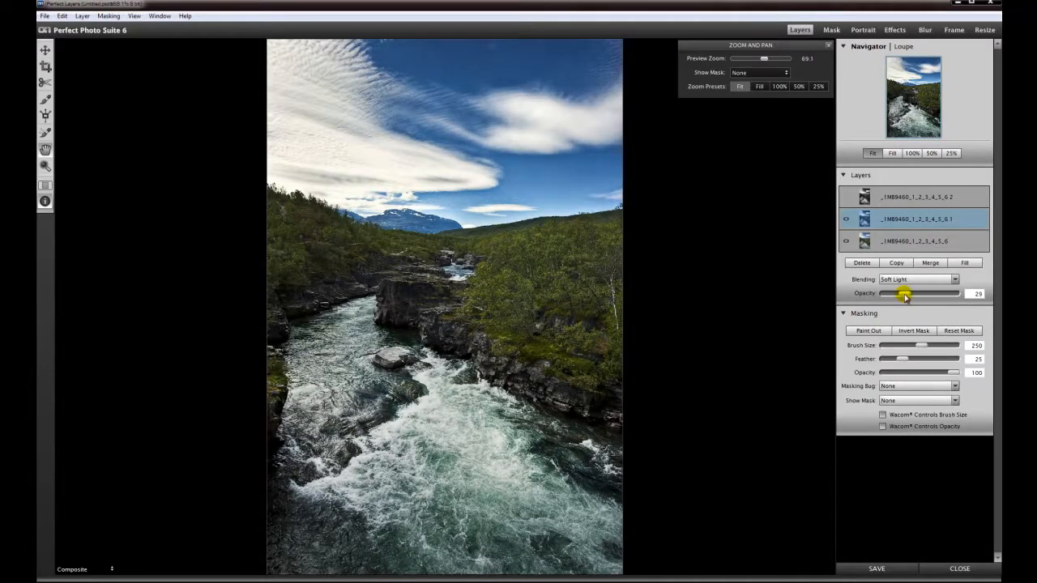
drag(901, 295, 907, 295)
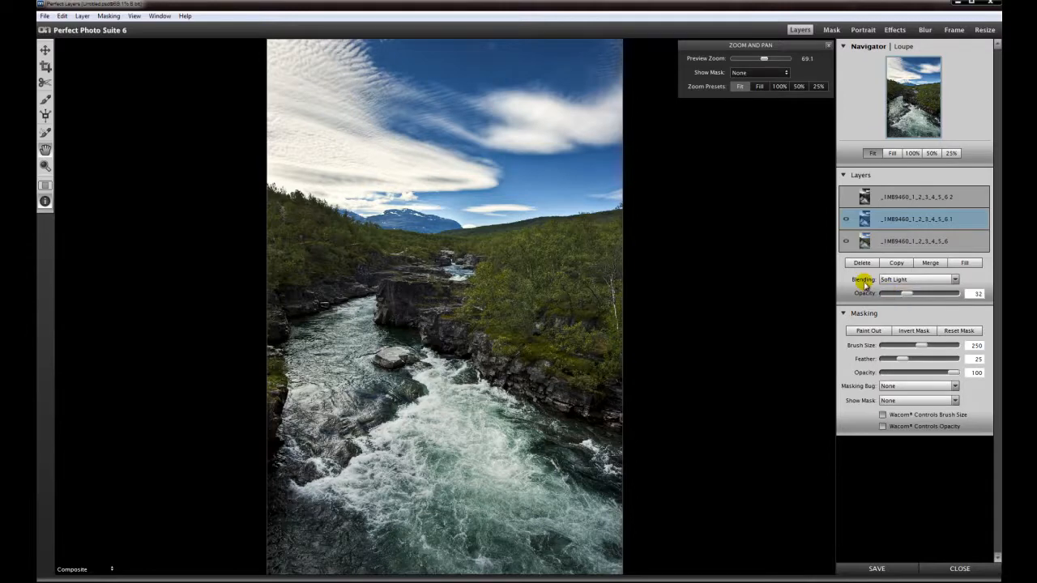
Toggle the Soft Light layer's visibility repeatedly to compare its effect.
click(845, 218)
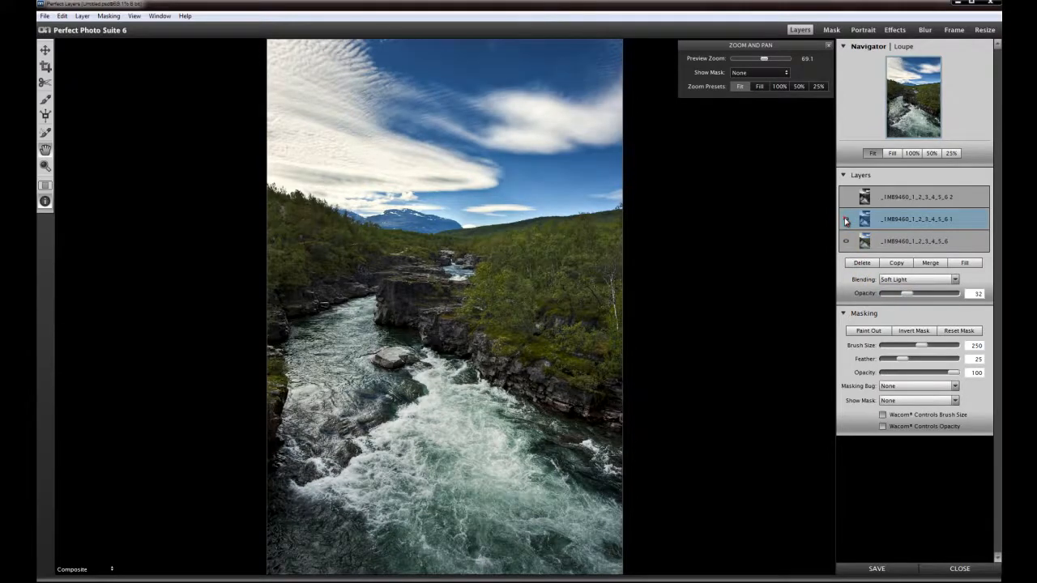
click(845, 220)
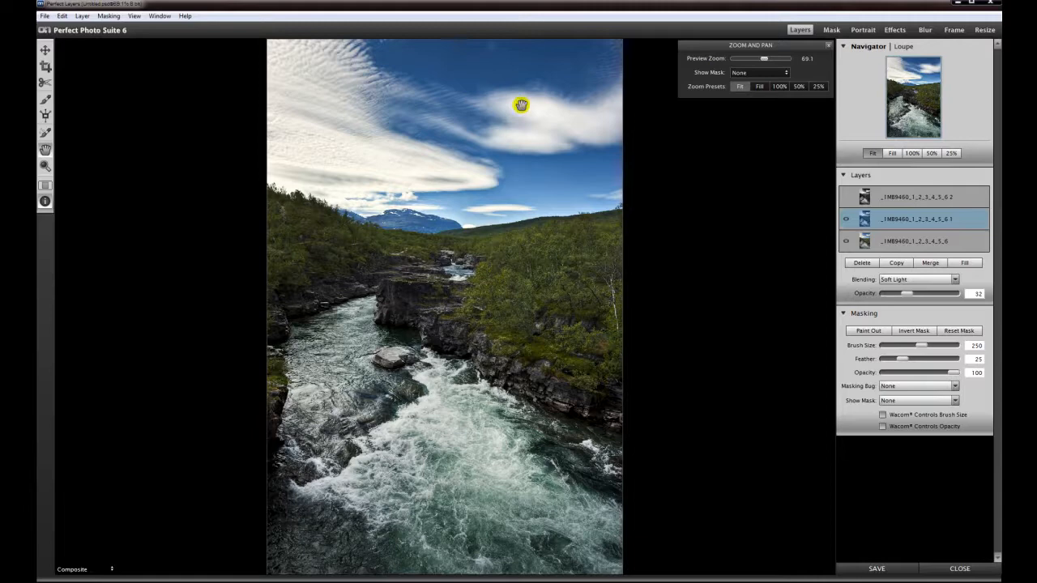
click(845, 220)
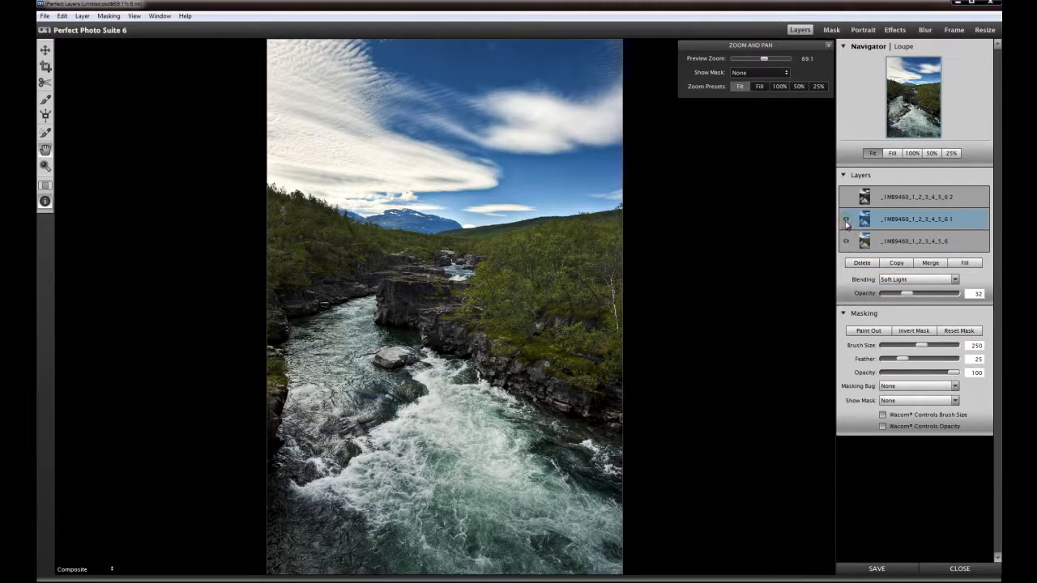
click(845, 219)
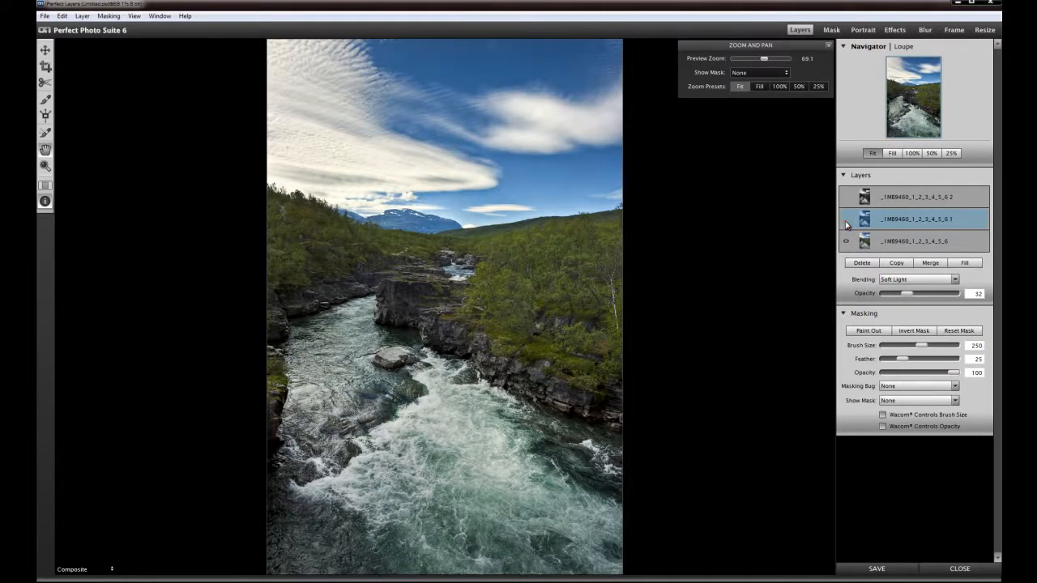
click(845, 224)
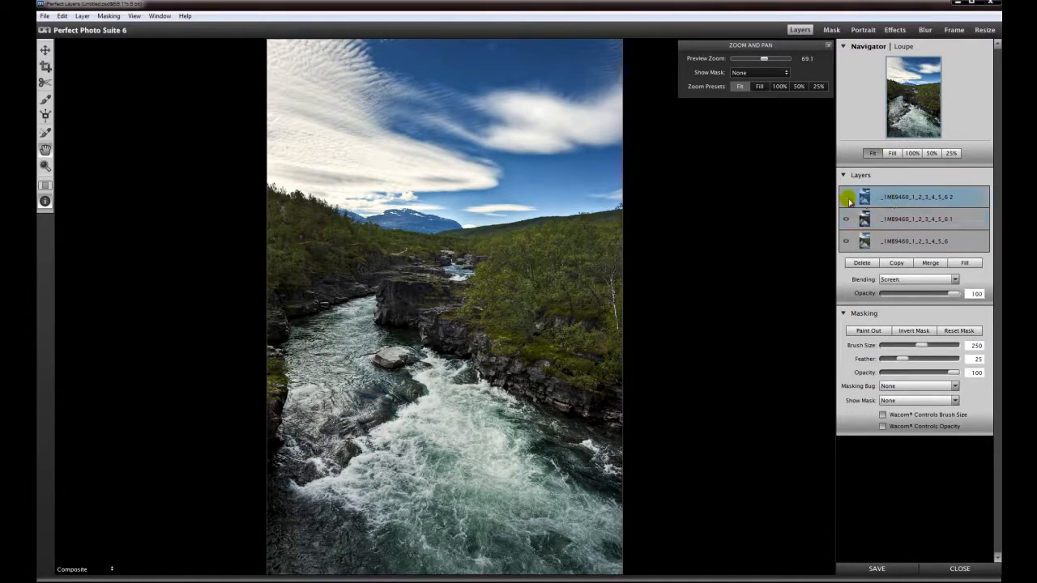
click(846, 197)
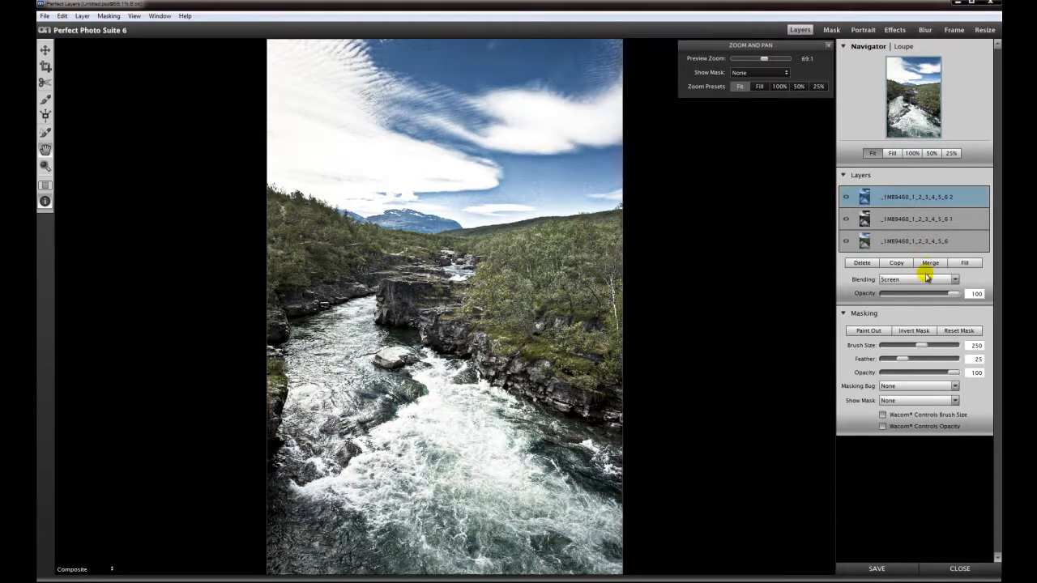
drag(952, 293, 932, 293)
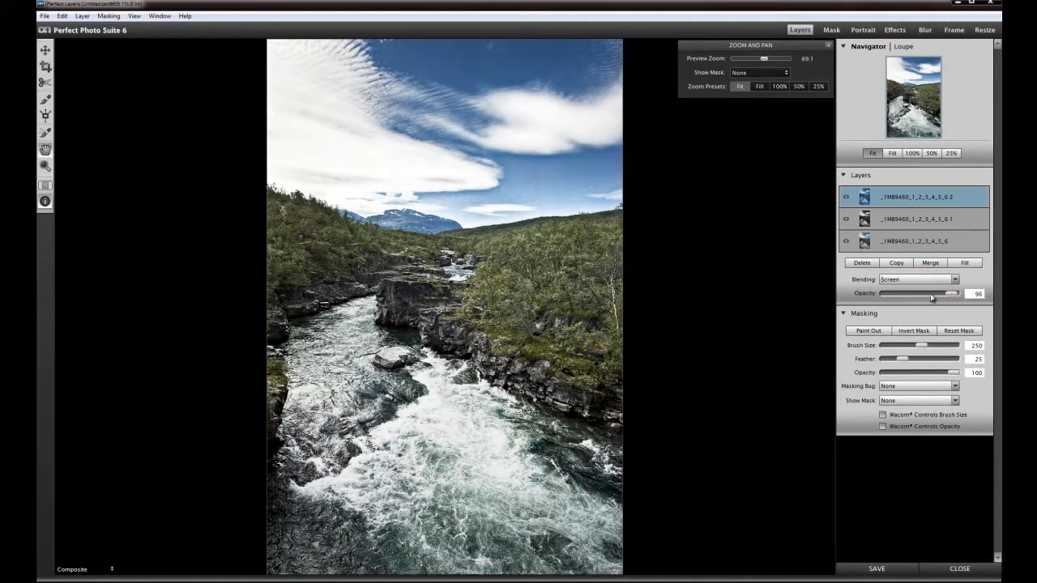
drag(953, 293, 926, 293)
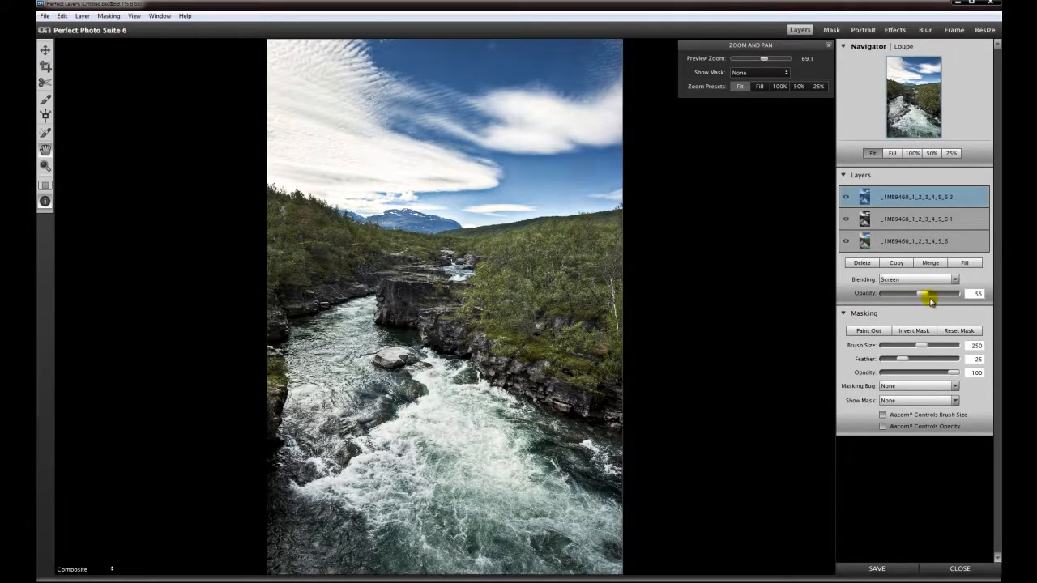
drag(927, 293, 914, 293)
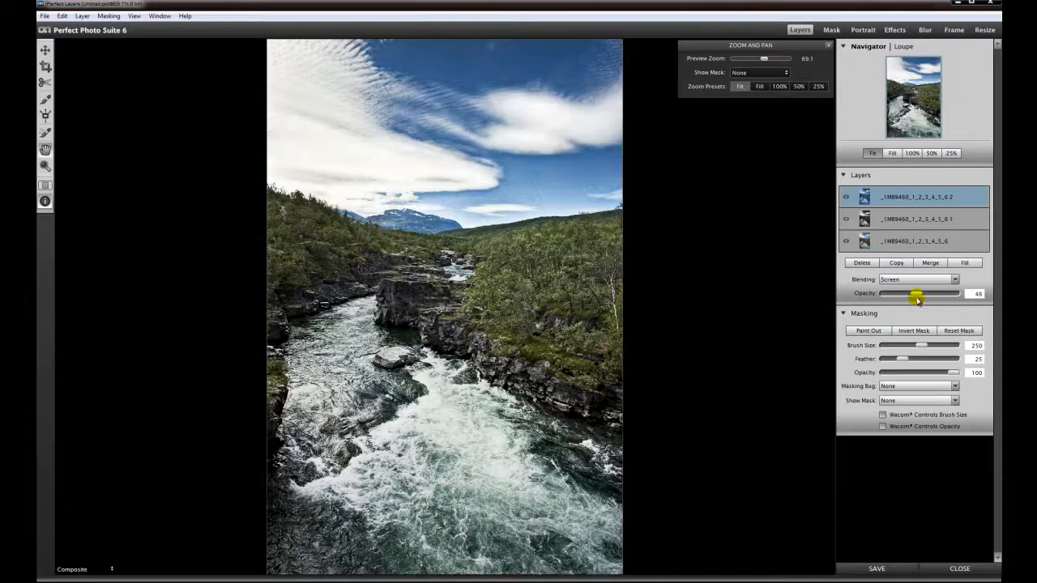
drag(915, 293, 932, 293)
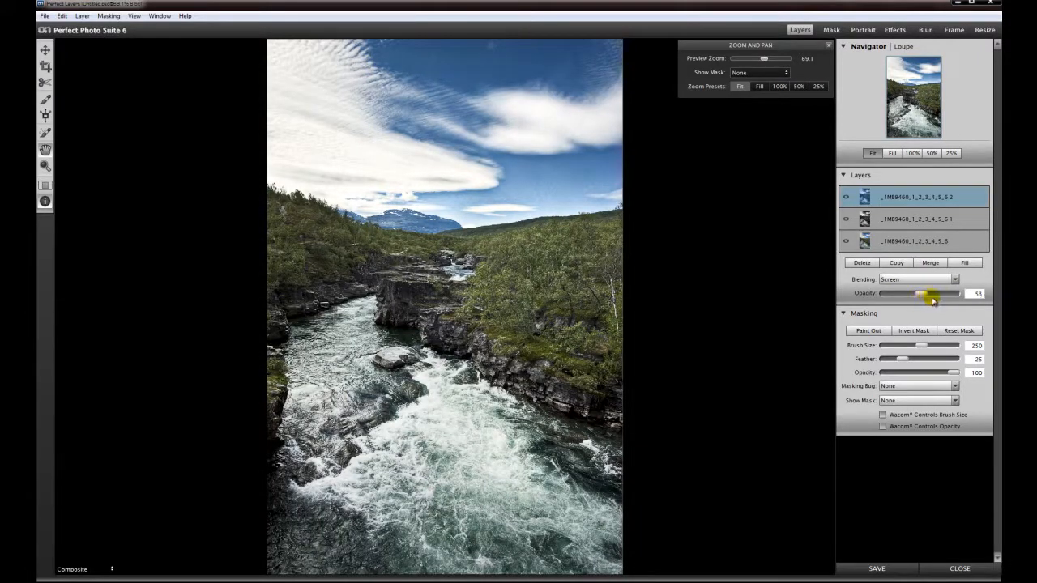
drag(920, 294, 939, 293)
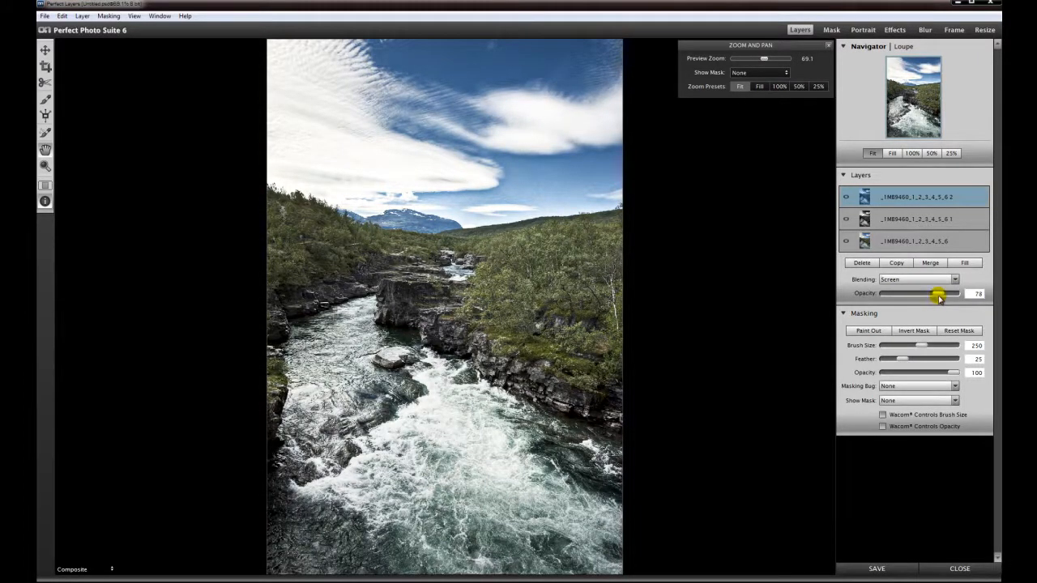
drag(931, 293, 943, 294)
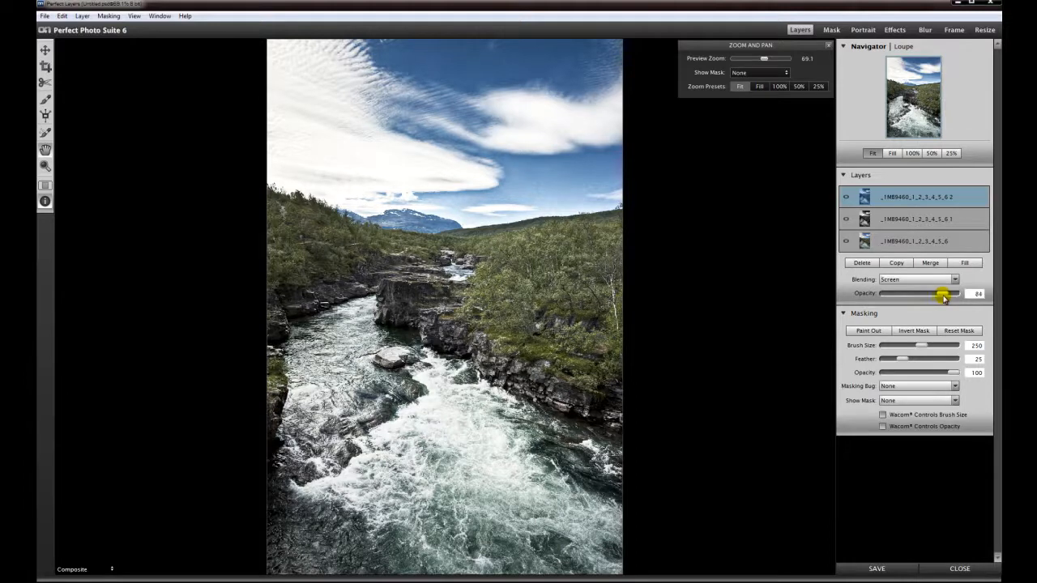
drag(942, 293, 939, 293)
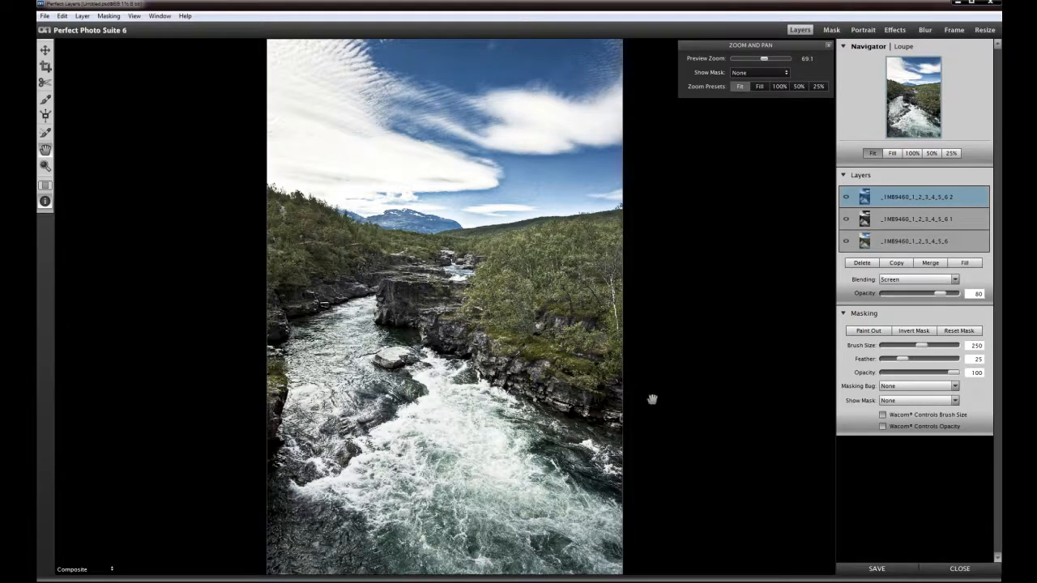
mouse_move(941, 316)
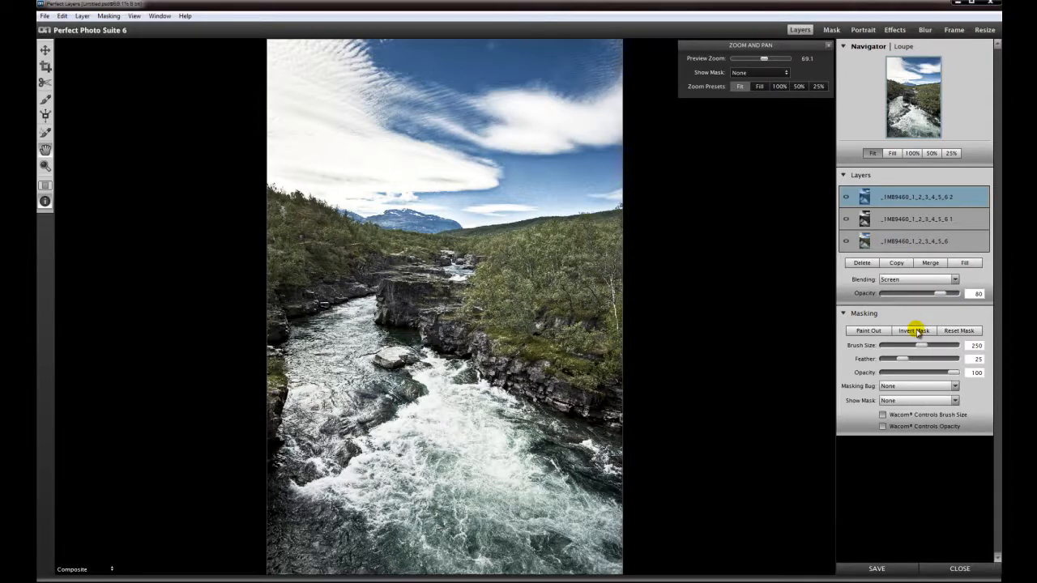
Invert the Screen layer's mask to black so its brightening is hidden everywhere.
click(914, 330)
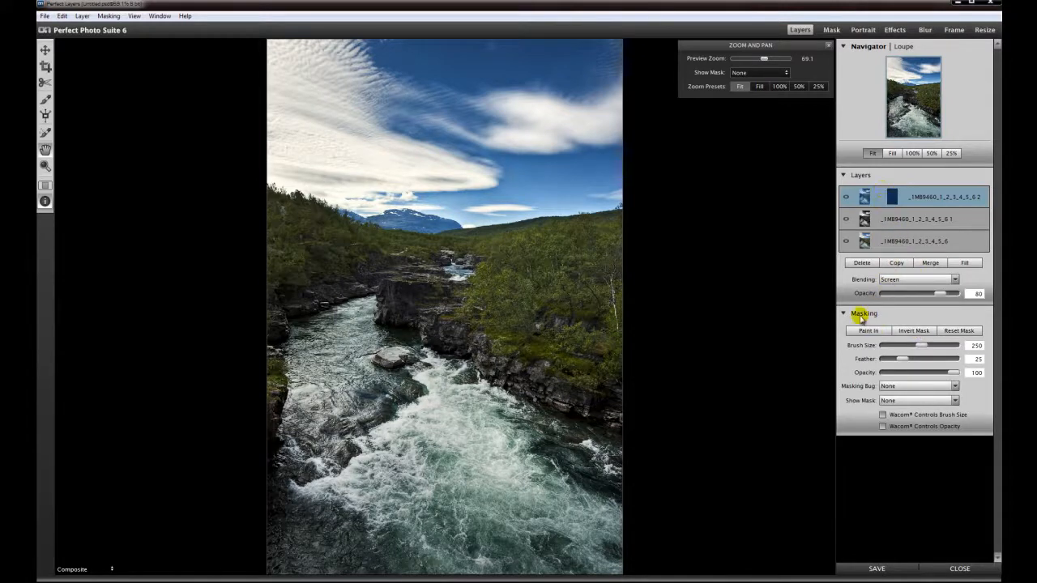
mouse_move(591, 246)
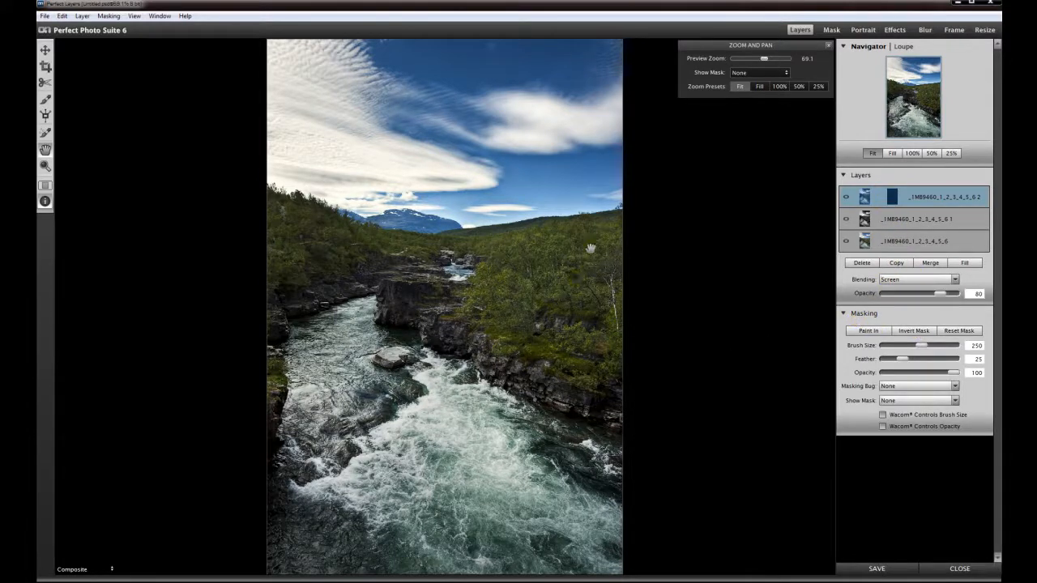
mouse_move(146, 130)
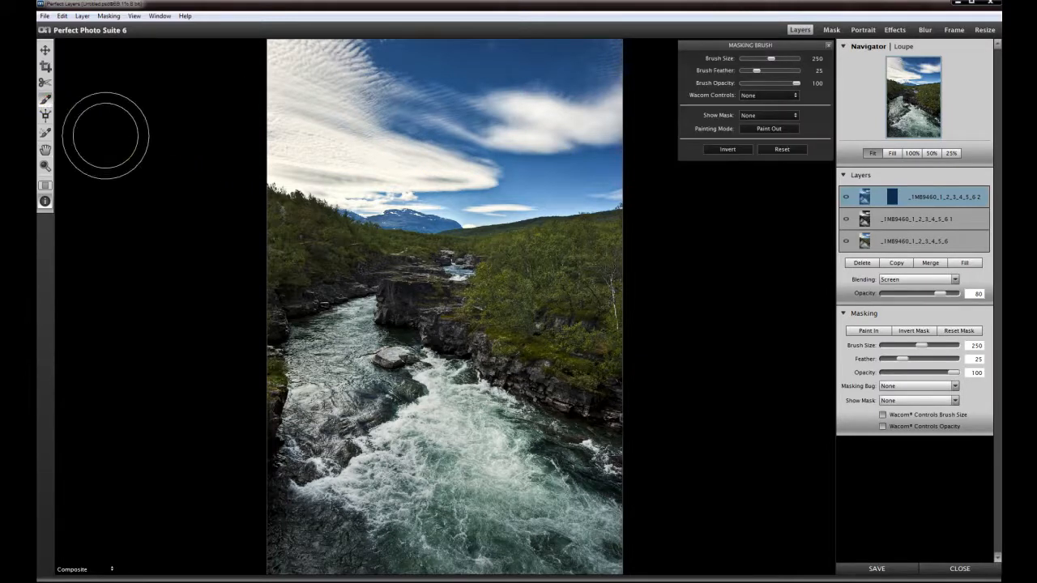
mouse_move(632, 209)
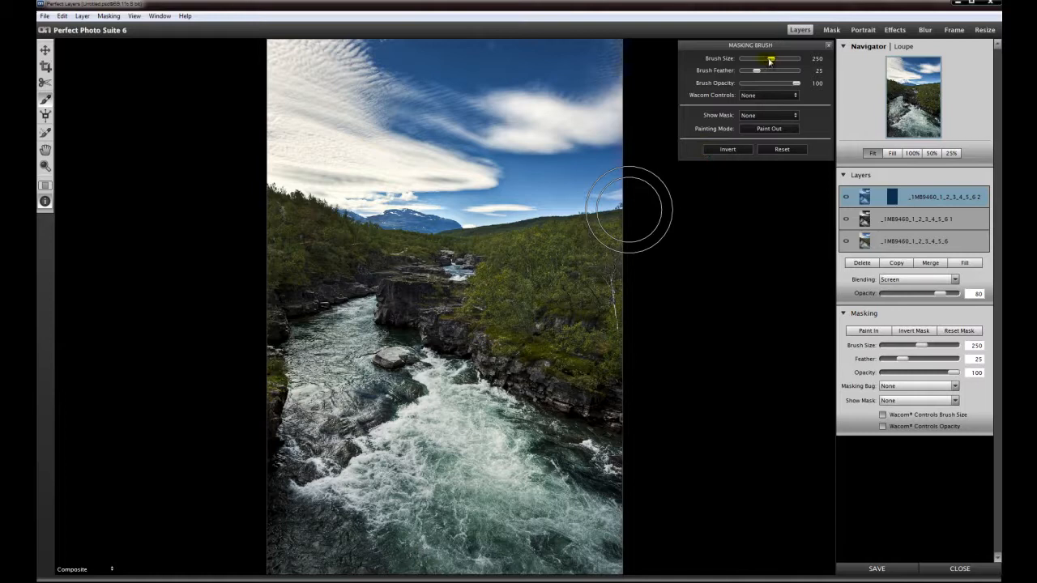
Shrink the masking brush to size 60 and set its opacity to 50.
drag(769, 58, 760, 58)
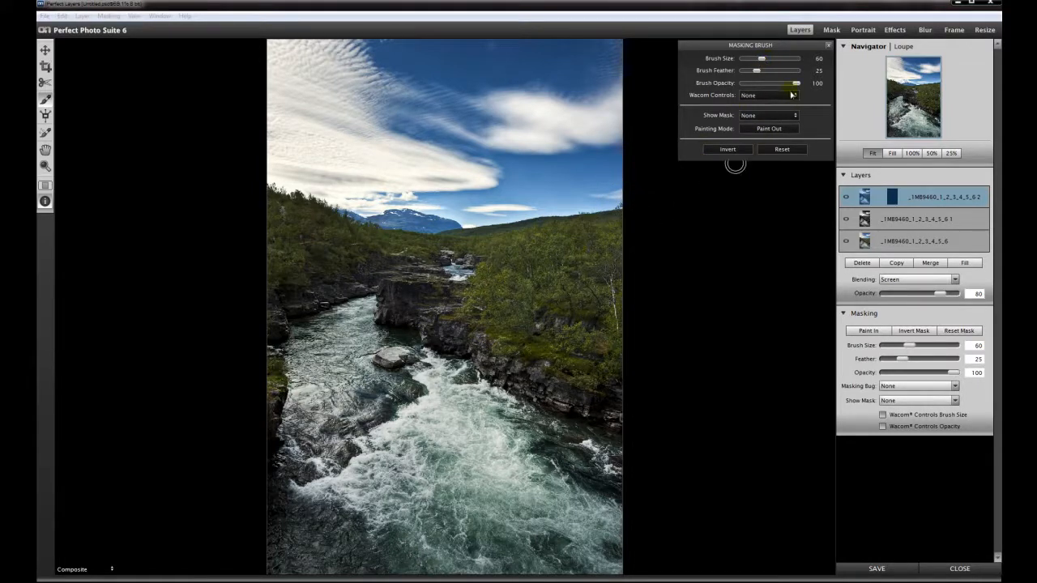
drag(792, 83, 768, 83)
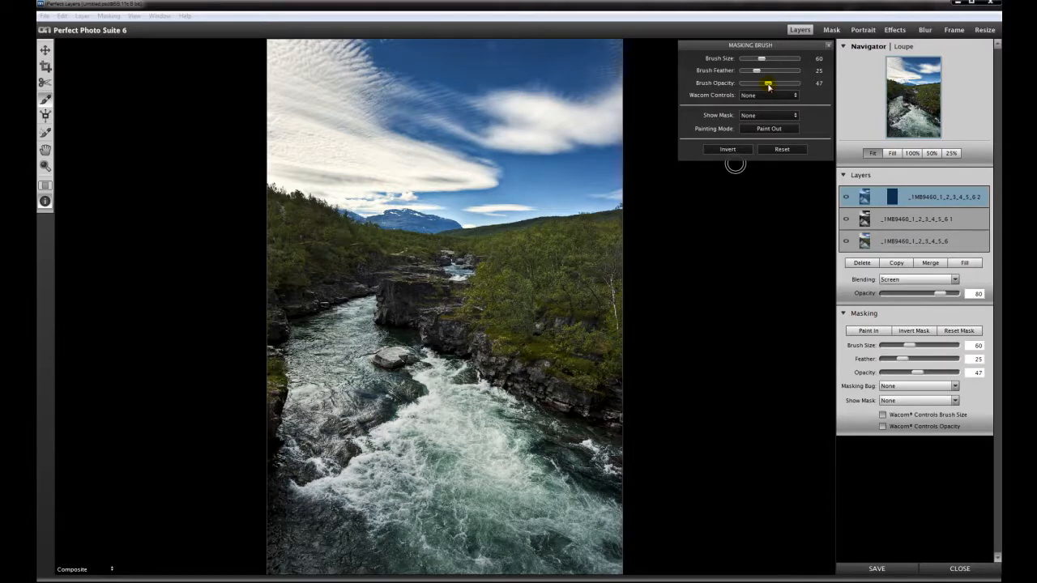
drag(767, 83, 771, 83)
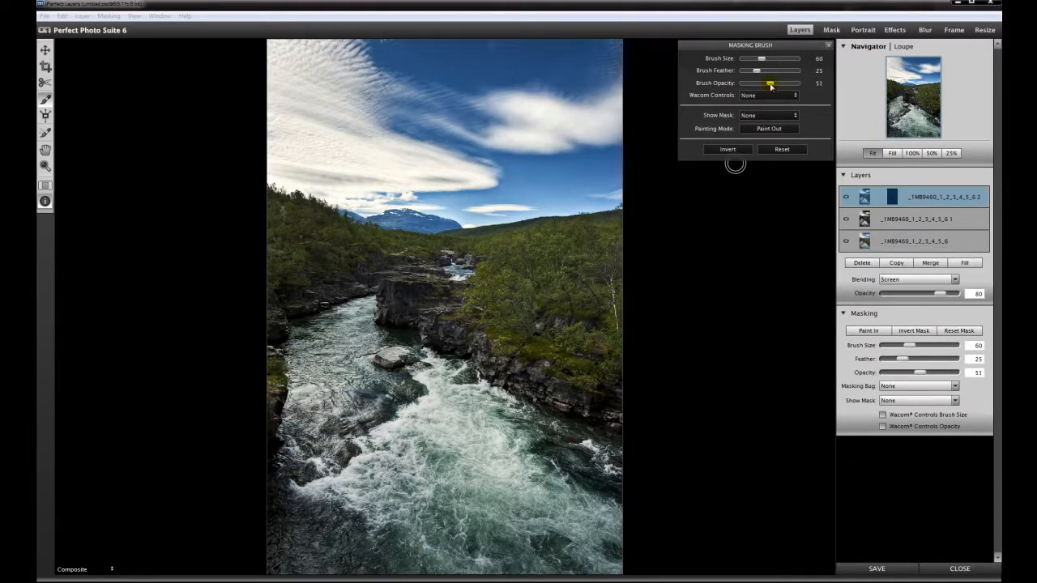
drag(771, 83, 768, 82)
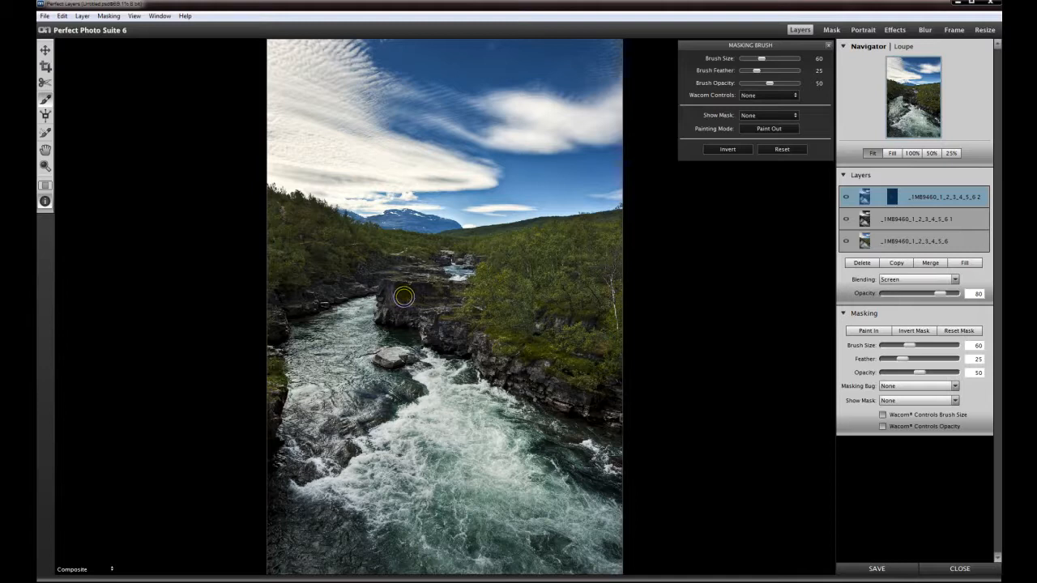
mouse_move(424, 332)
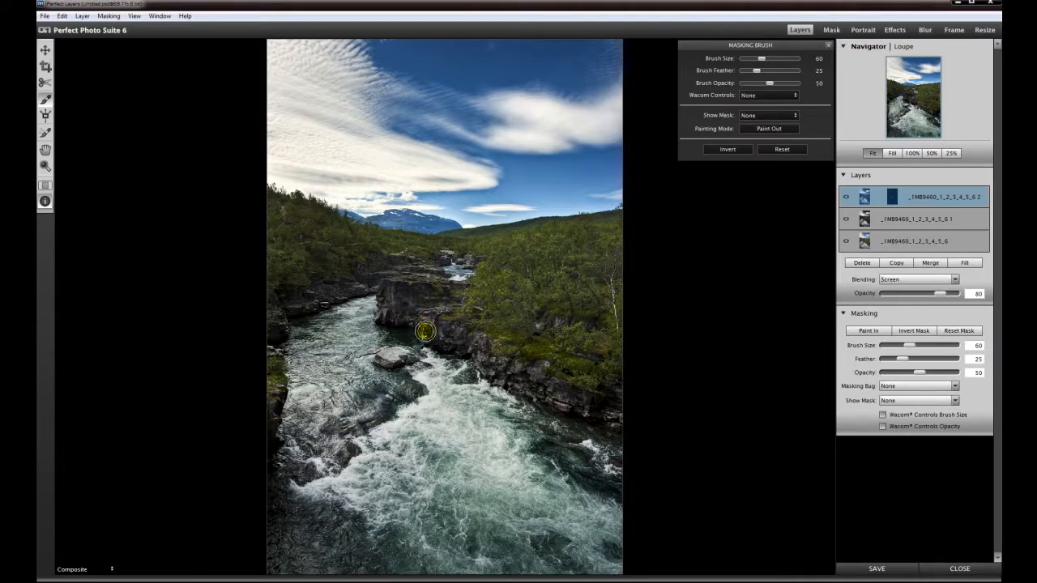
mouse_move(470, 350)
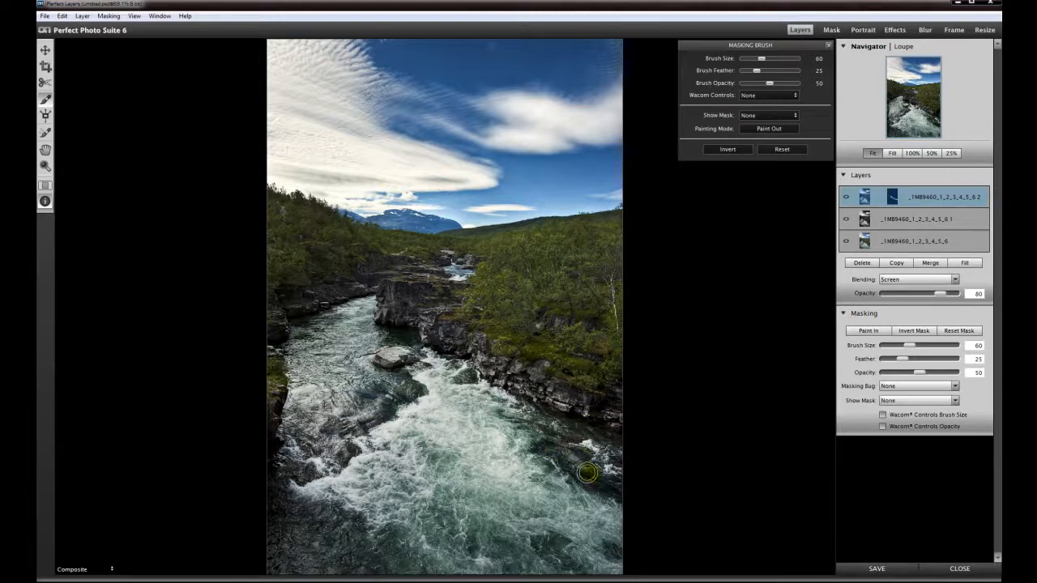
mouse_move(602, 451)
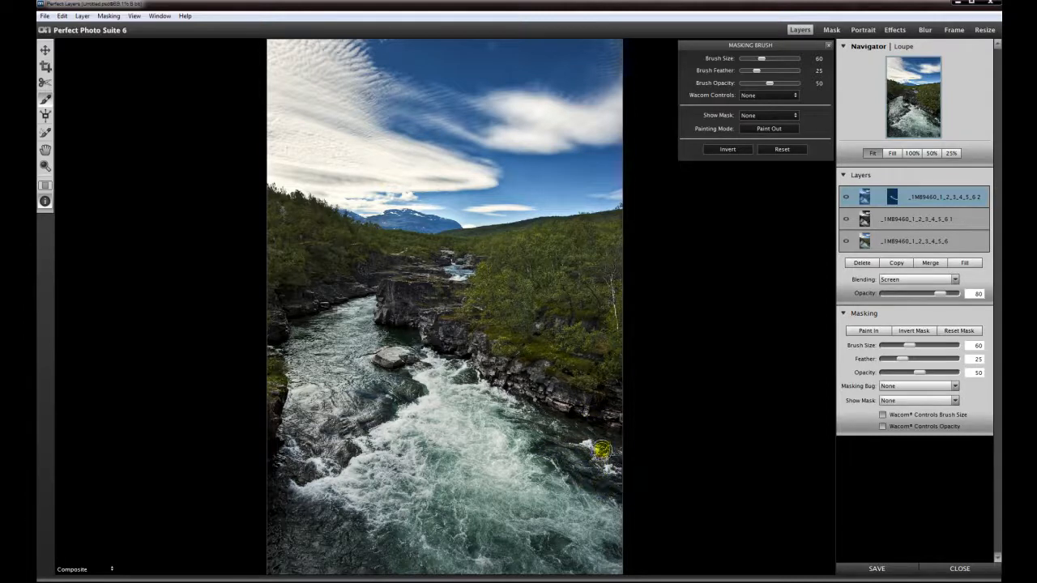
mouse_move(537, 376)
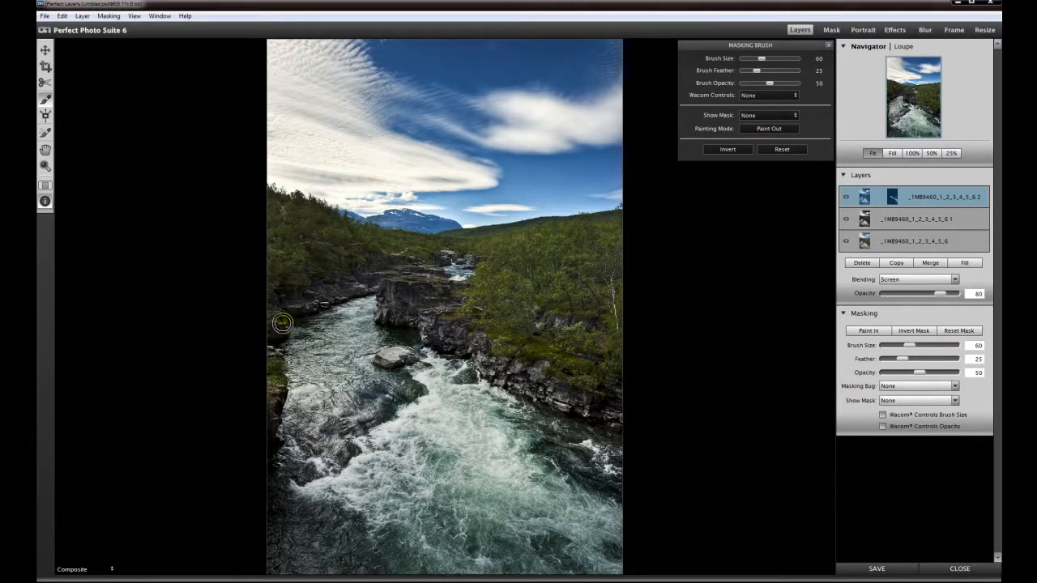
mouse_move(313, 265)
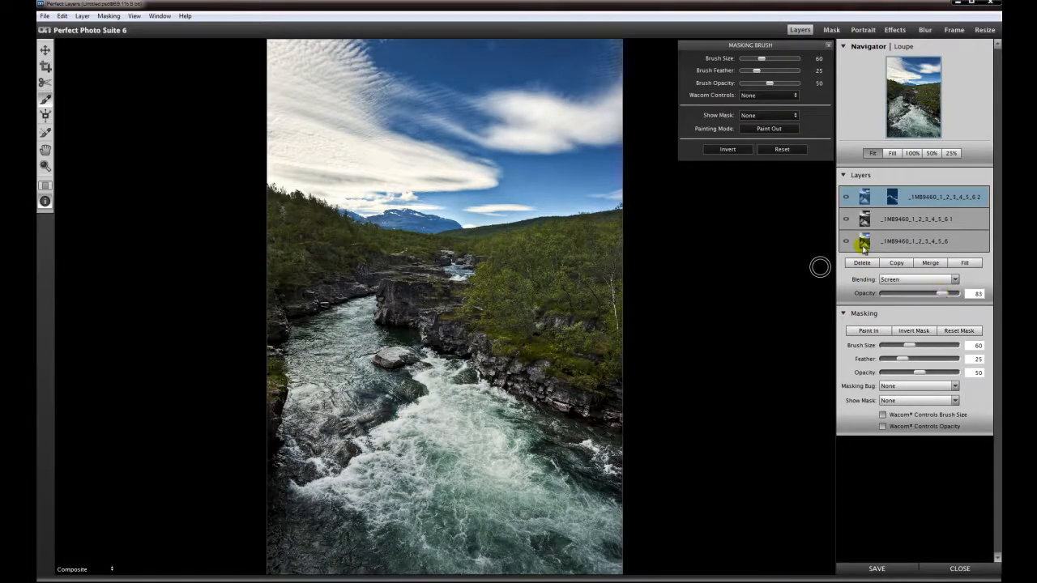
Bring the Screen layer back to 100 opacity and check the painted-in rocks.
drag(931, 293, 948, 293)
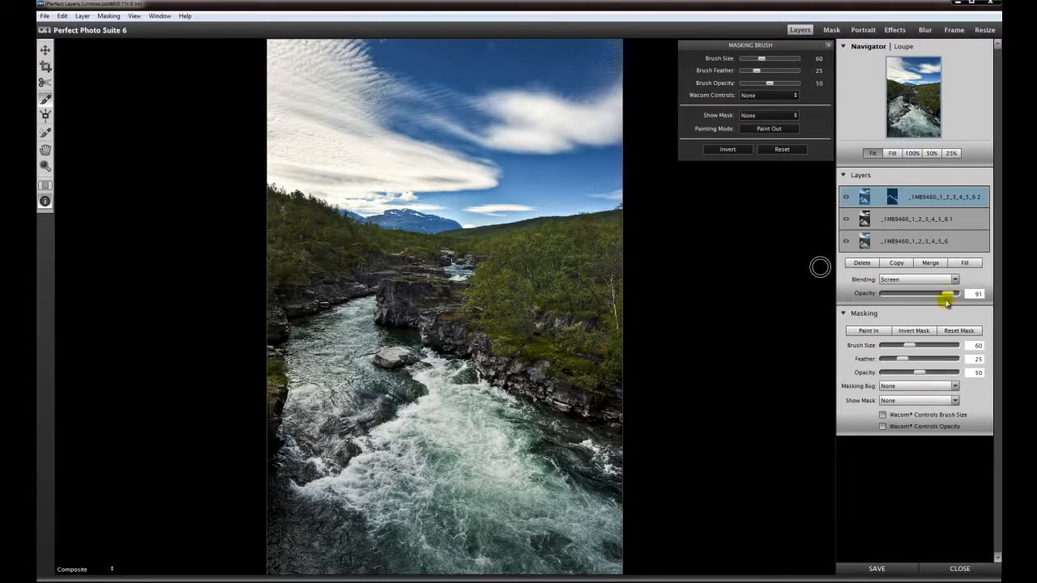
drag(945, 293, 959, 293)
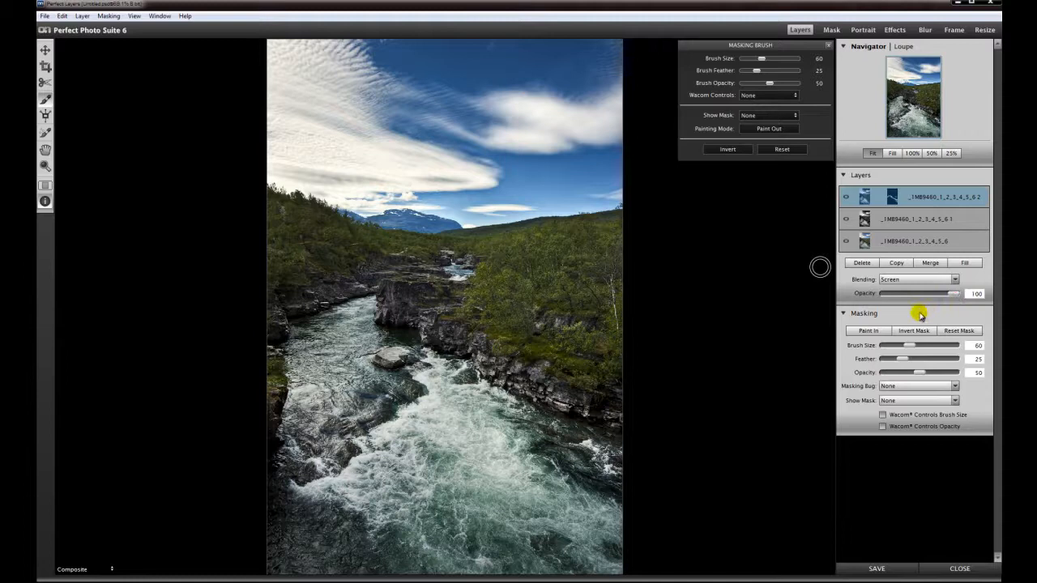
click(846, 198)
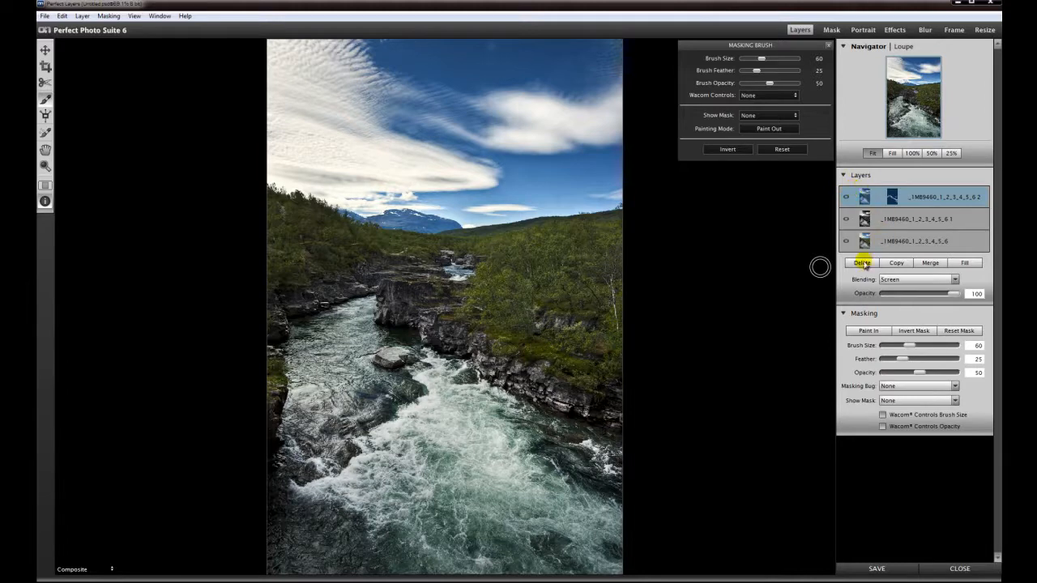
click(868, 331)
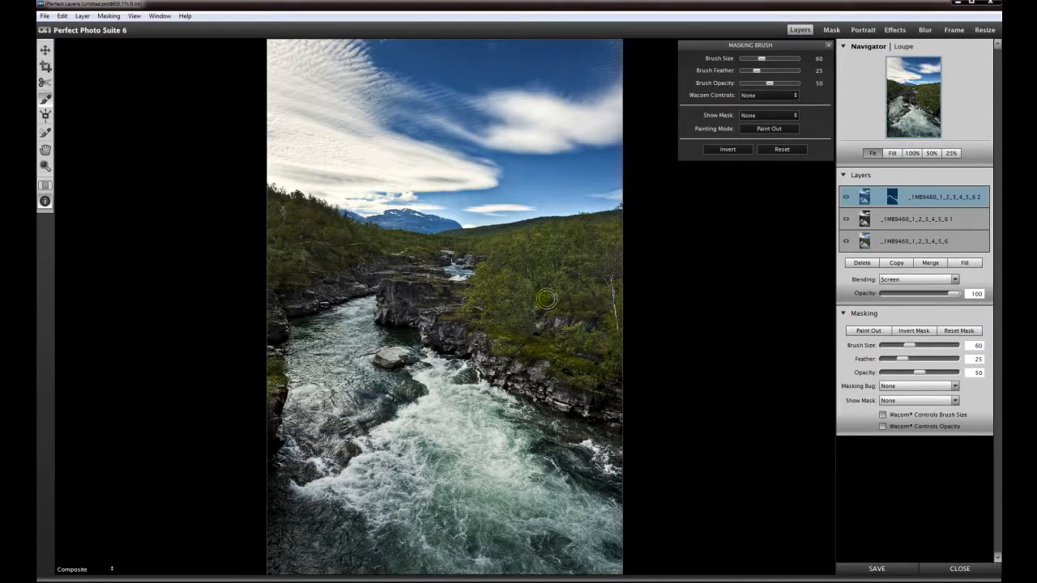
mouse_move(706, 324)
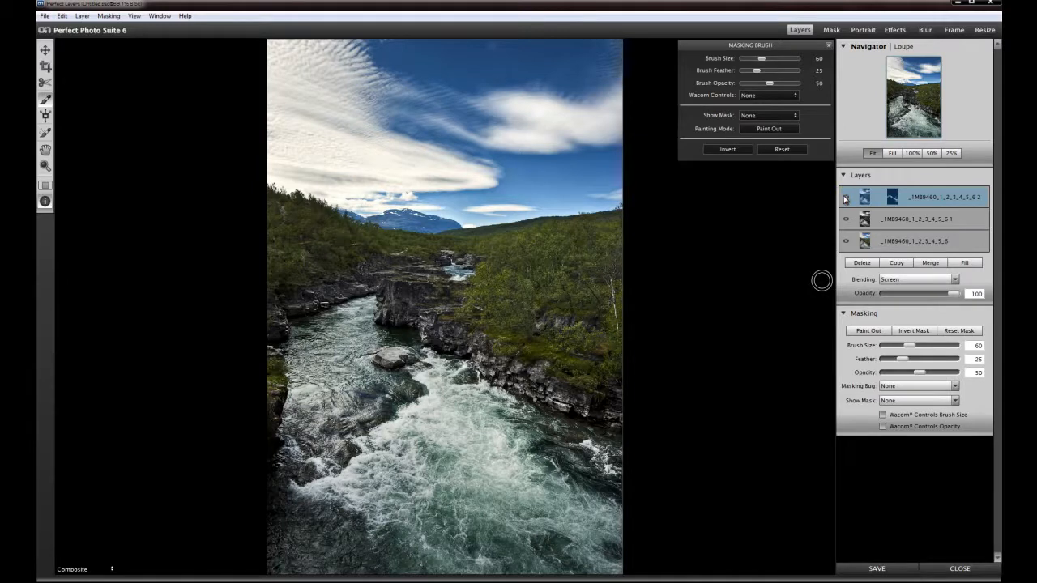
click(845, 197)
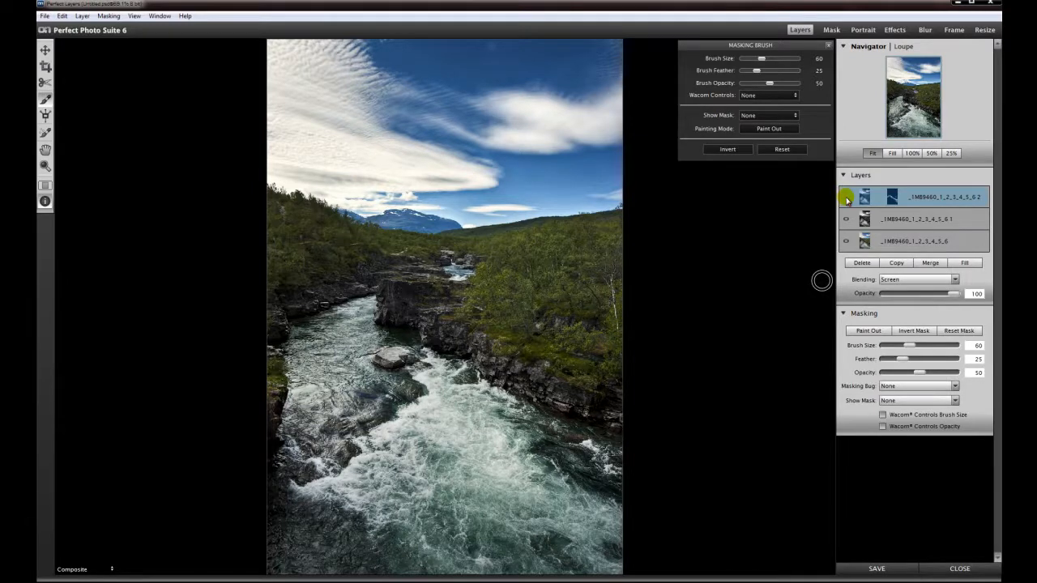